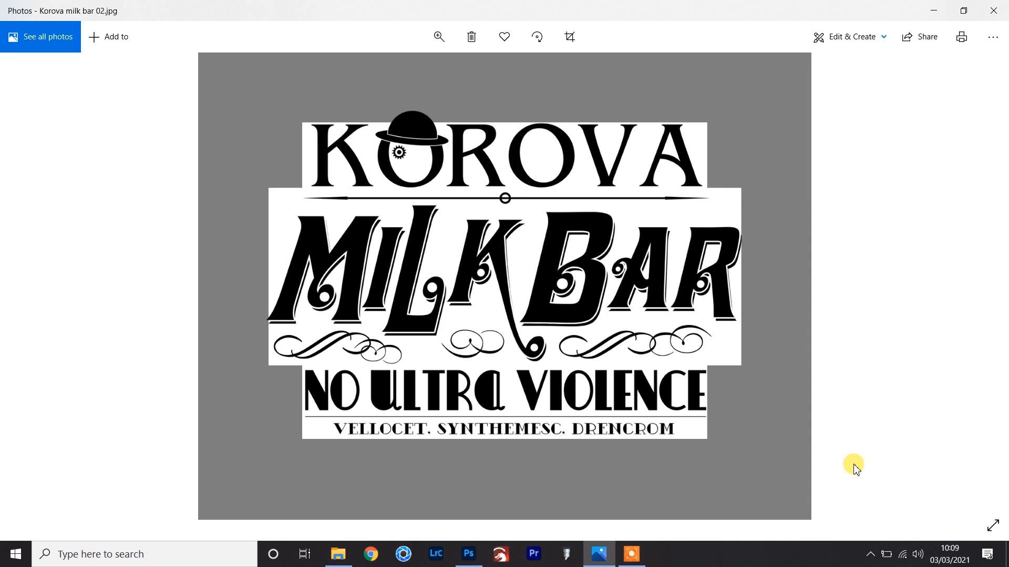
# Advance Windows Photos to the next image, Mos Eisley 02.jpg.
pyautogui.press('right')
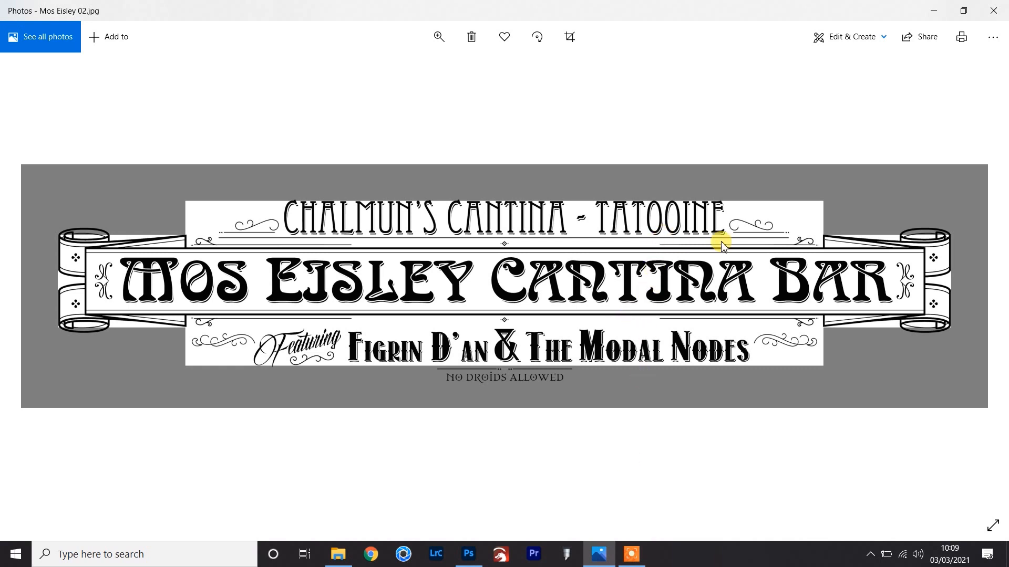
pyautogui.moveTo(759, 225)
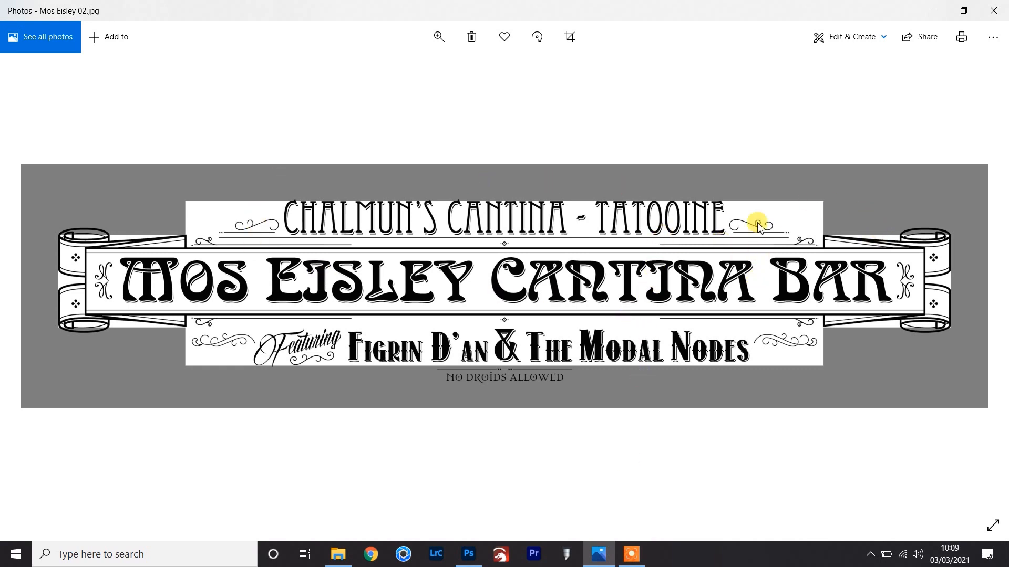
pyautogui.moveTo(207, 235)
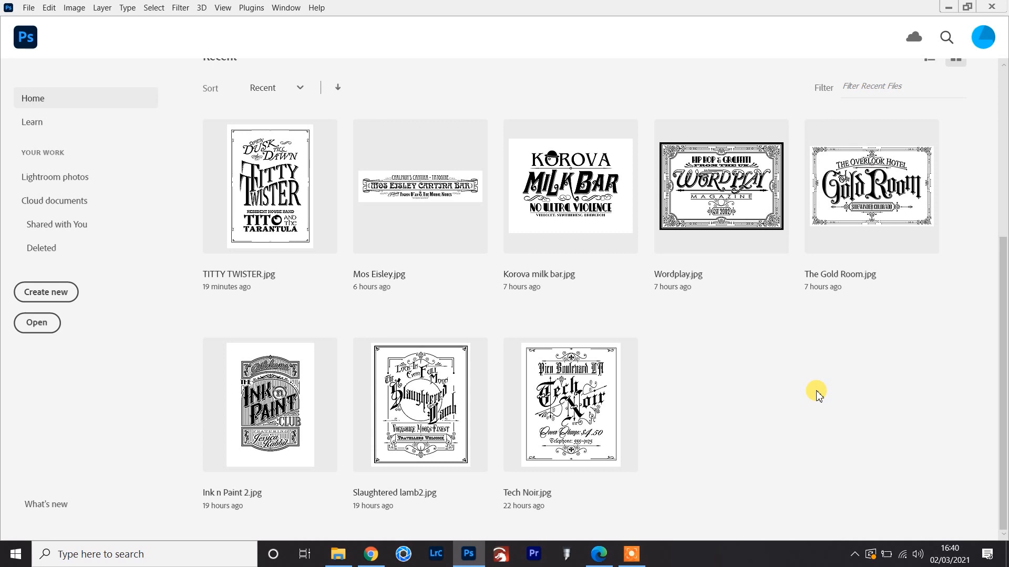
pyautogui.moveTo(235, 32)
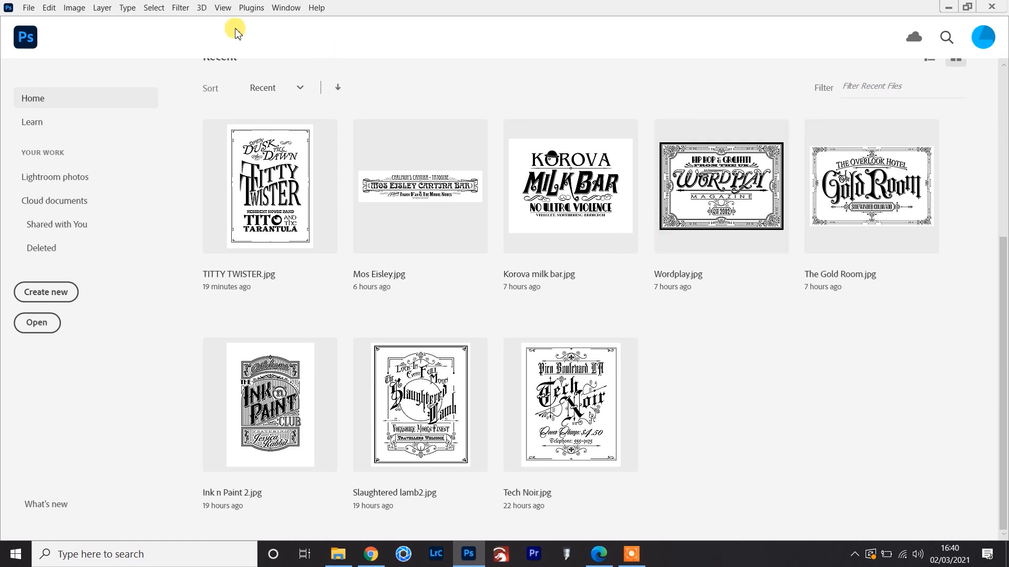
pyautogui.moveTo(286, 8)
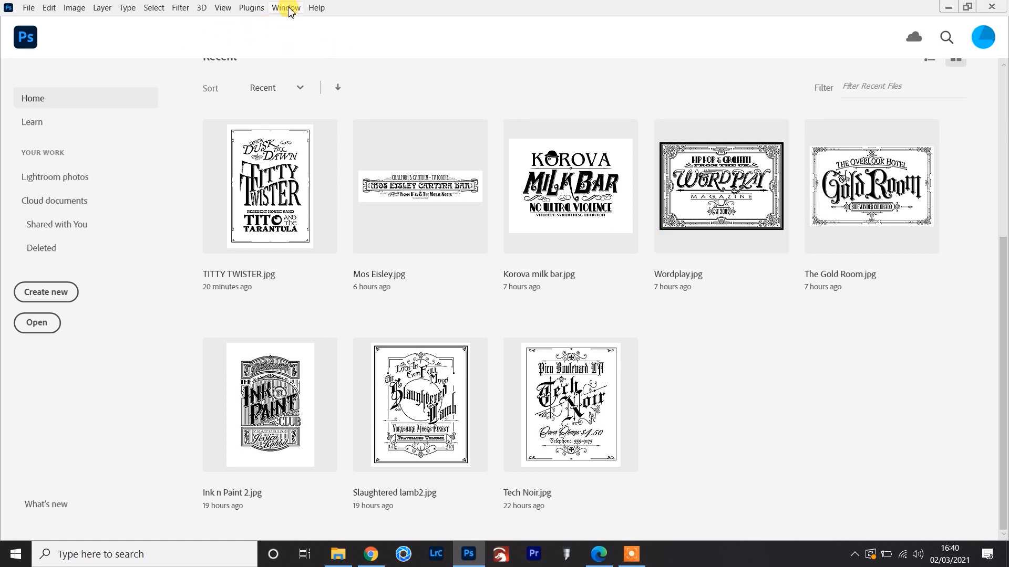
# Show the Actions panel from the Window menu, then reopen the Window menu for Layers.
pyautogui.click(286, 7)
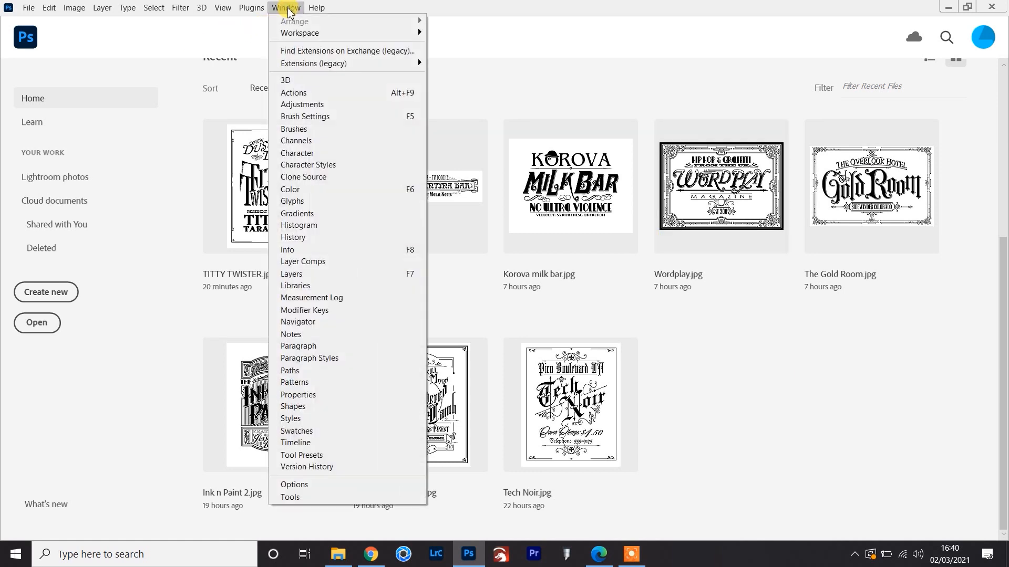
pyautogui.click(293, 92)
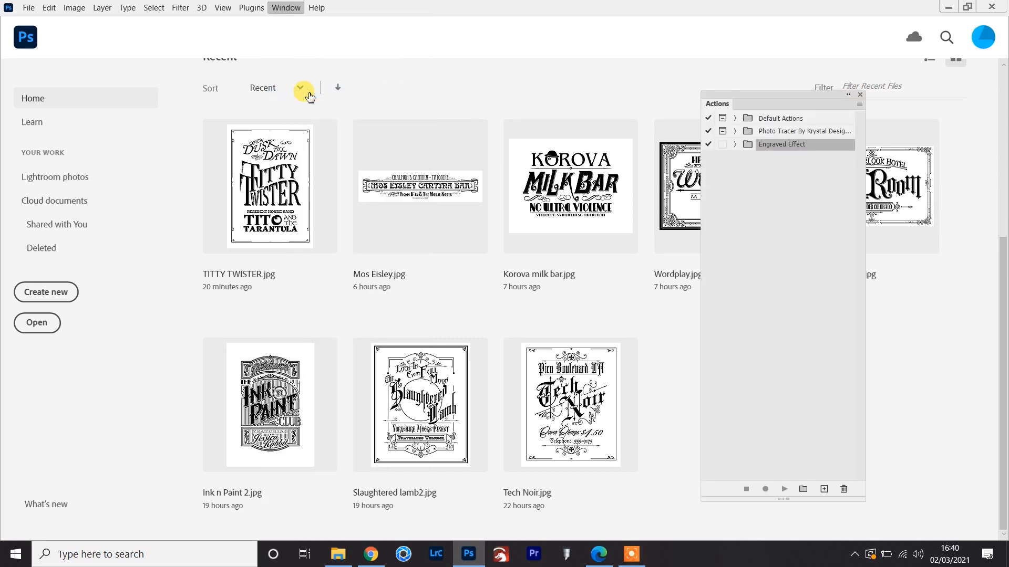
pyautogui.click(286, 8)
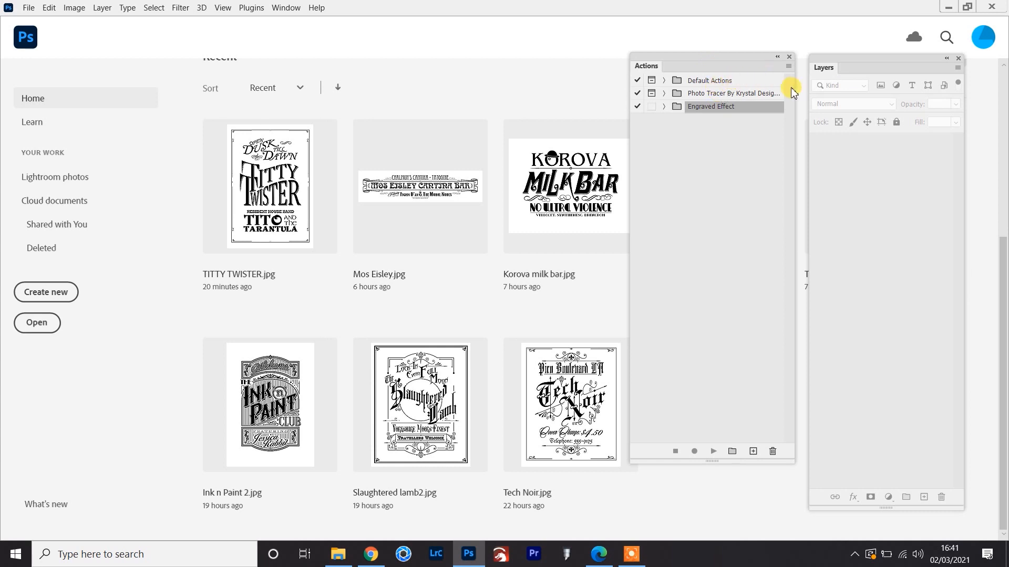
# Load HG Layout Actions.atn through the Actions panel menu and expand the set.
pyautogui.click(789, 66)
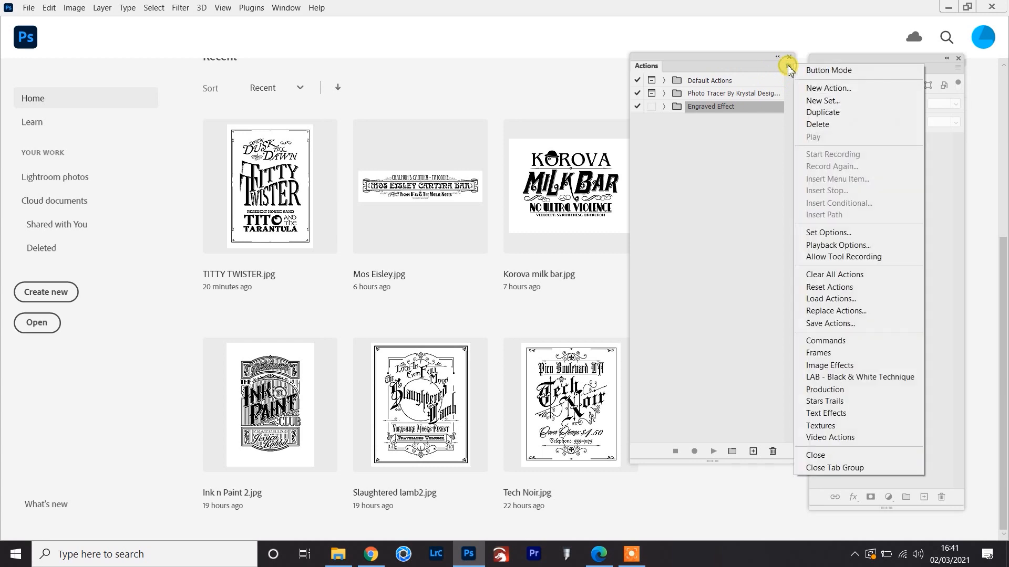
pyautogui.moveTo(854, 298)
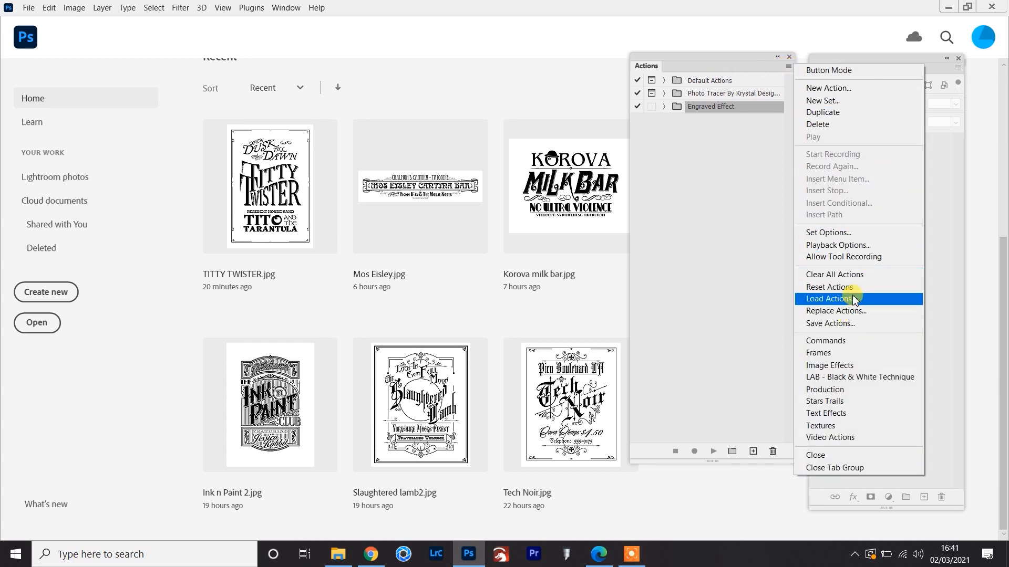
pyautogui.click(829, 298)
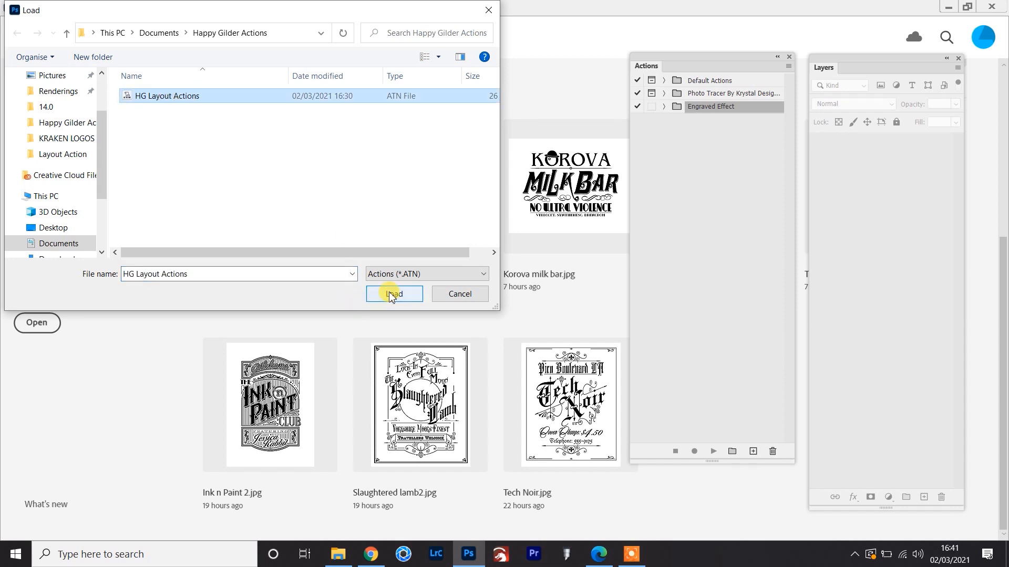
pyautogui.click(393, 294)
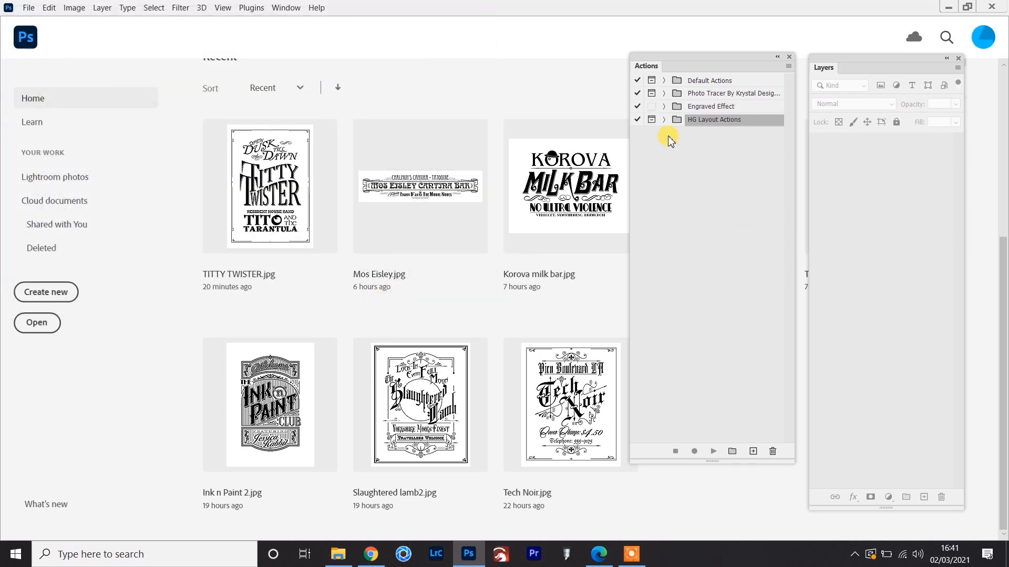
pyautogui.click(664, 119)
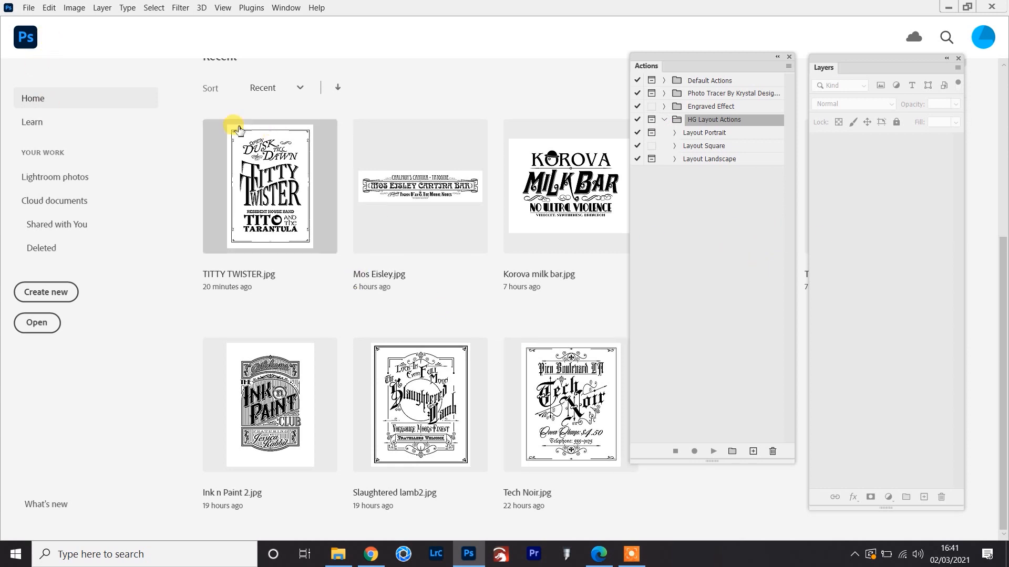
pyautogui.moveTo(46, 292)
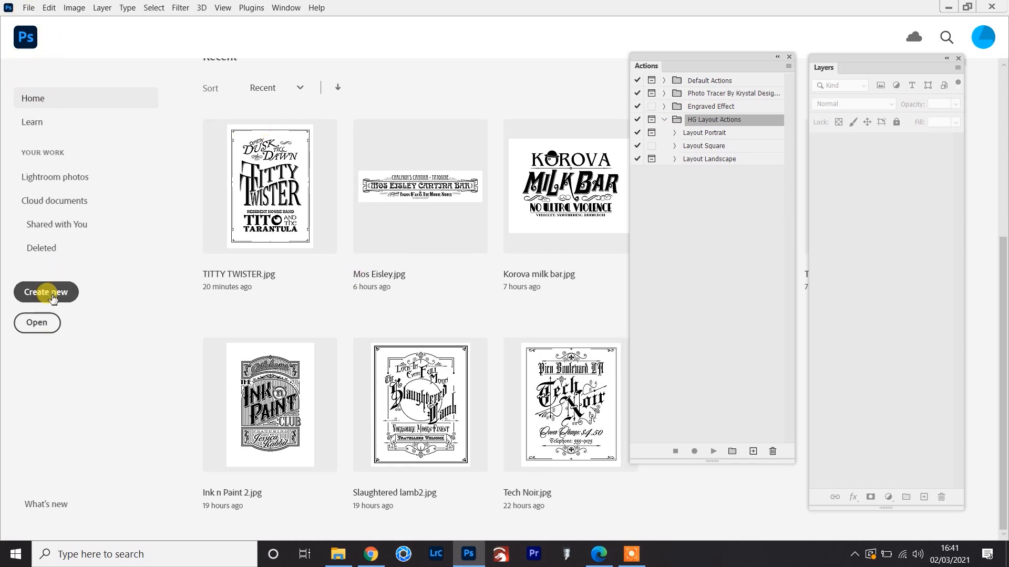
# Create a new 20 x 20 inch, 300 ppi document from the home screen.
pyautogui.click(45, 292)
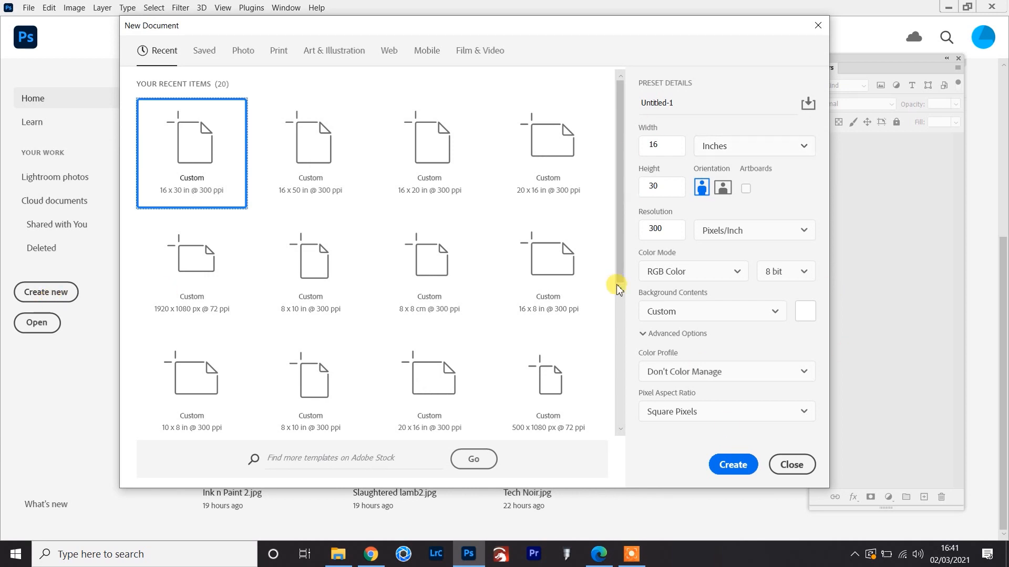
pyautogui.click(662, 145)
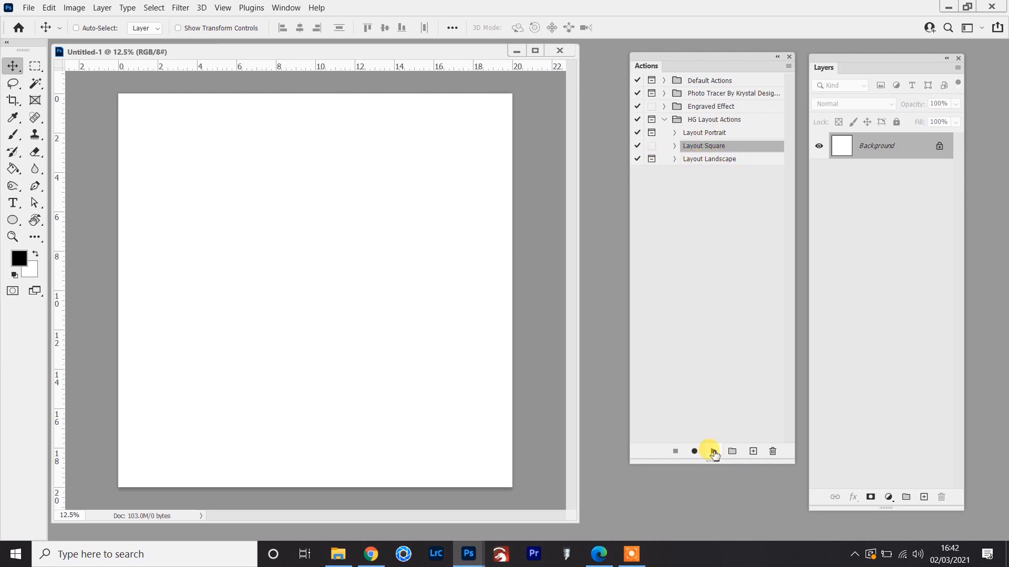
pyautogui.moveTo(713, 454)
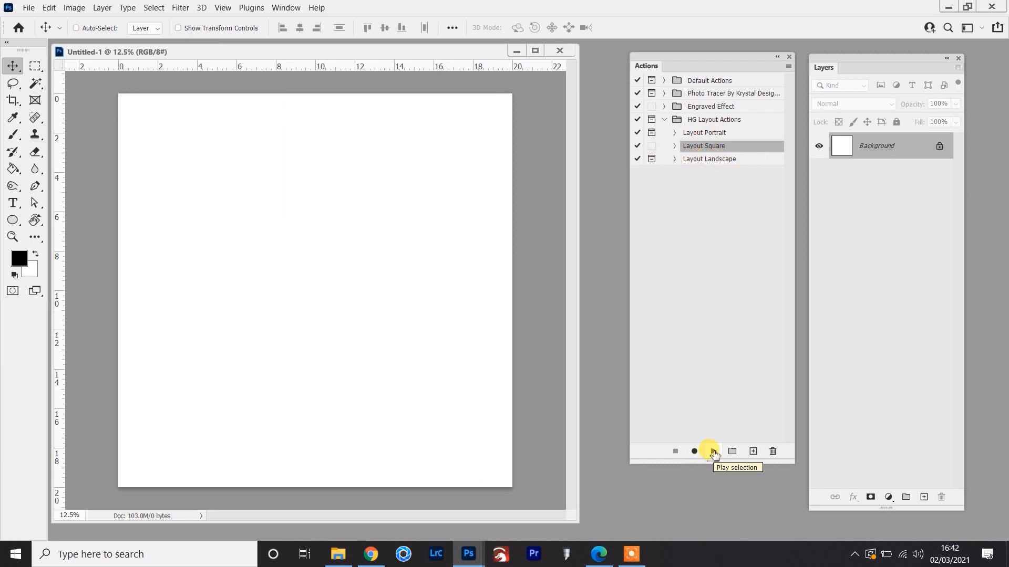
# Play the Layout Square action to add guides and a black border on Layer 1.
pyautogui.click(712, 451)
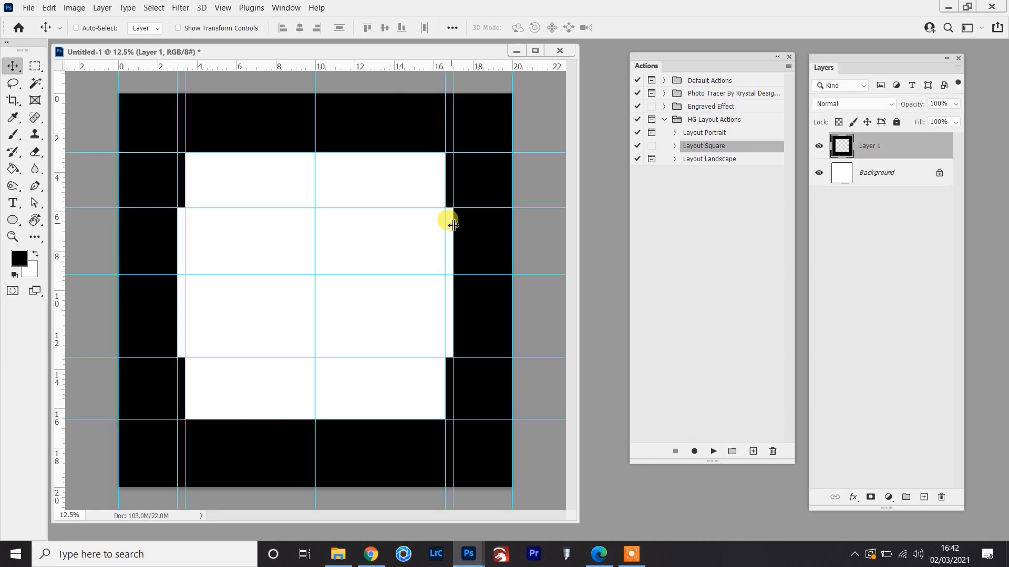
pyautogui.moveTo(361, 120)
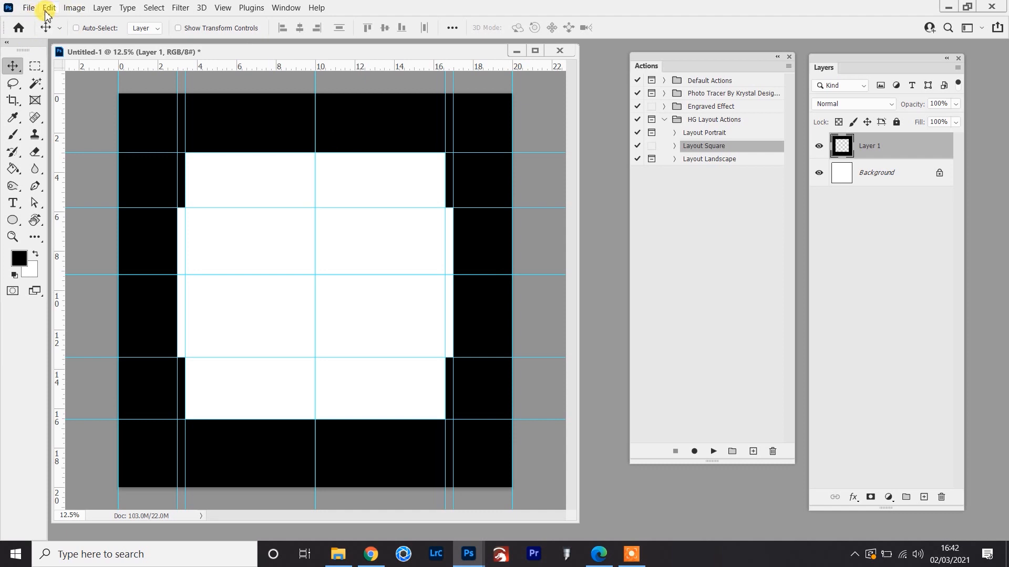
# Set the ruler units to centimetres in the Units & Rulers preferences.
pyautogui.click(48, 8)
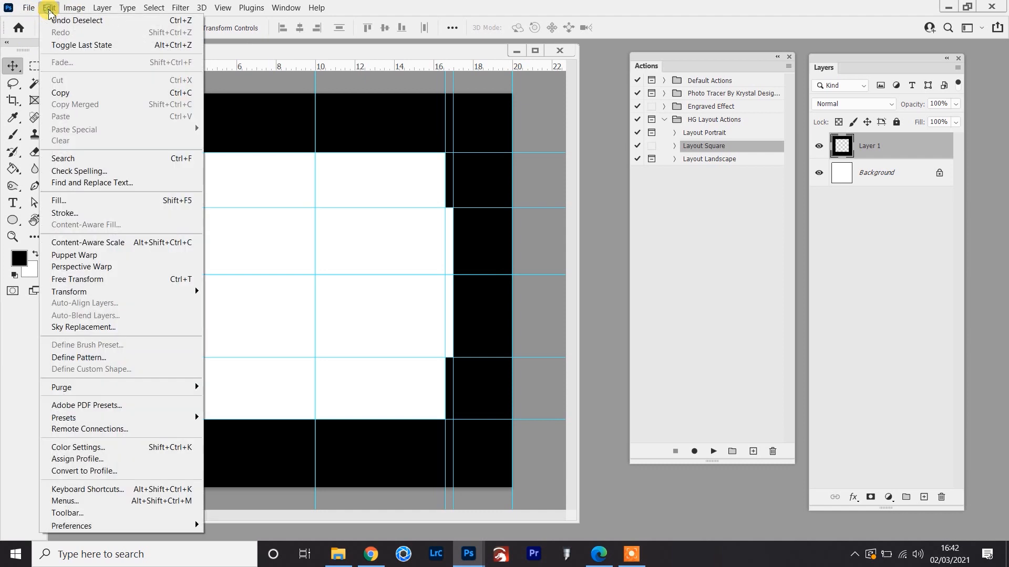
pyautogui.moveTo(64, 46)
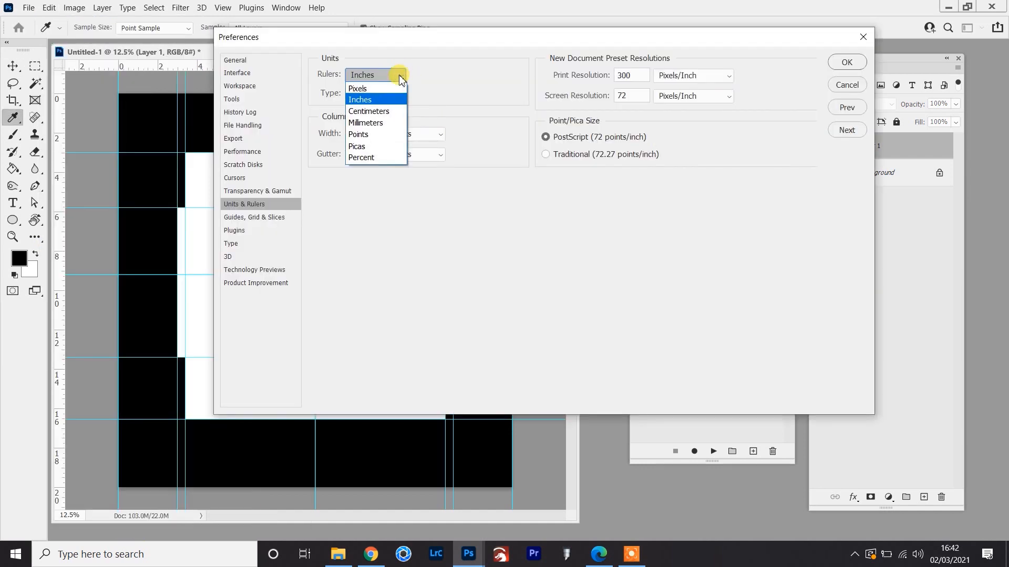
pyautogui.click(369, 111)
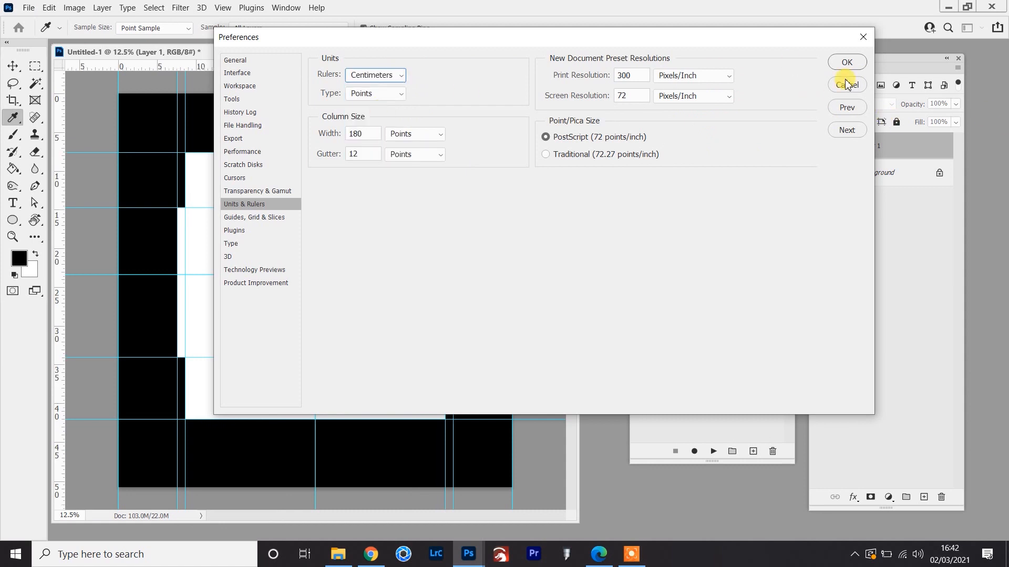
pyautogui.click(847, 84)
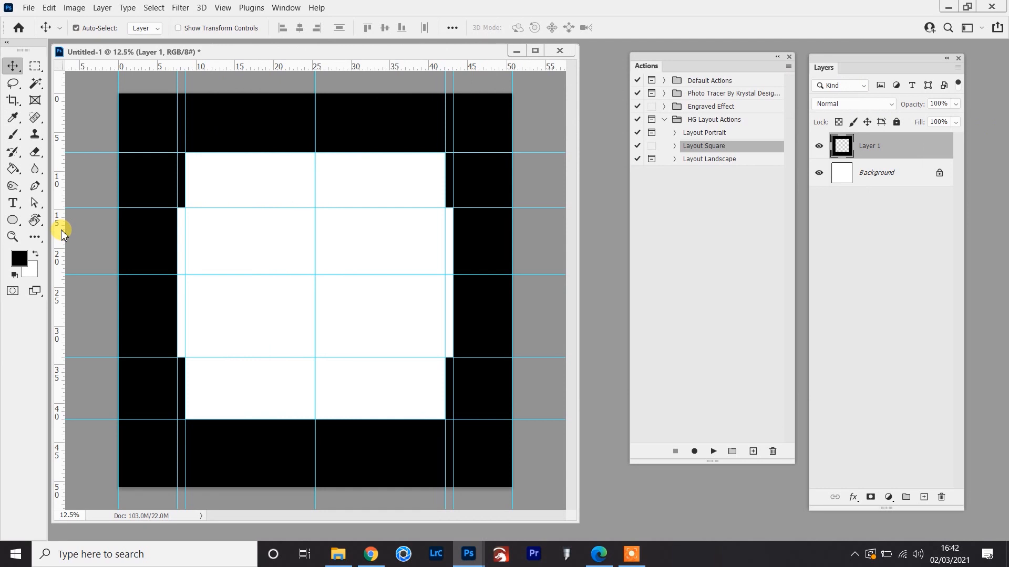
# Create a 50.8 x 50.8 cm canvas and play Layout Square on it.
pyautogui.click(753, 146)
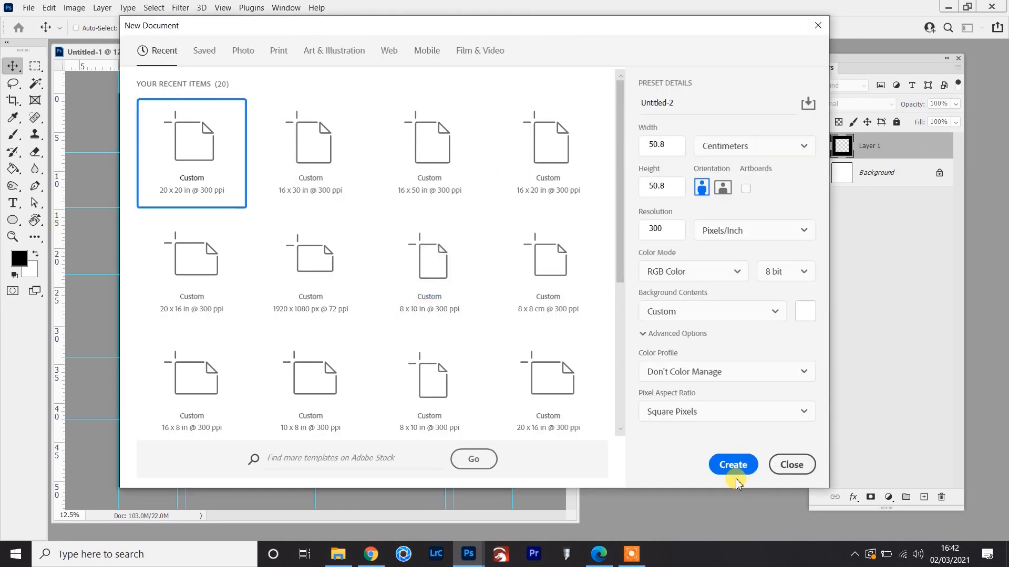
pyautogui.click(731, 464)
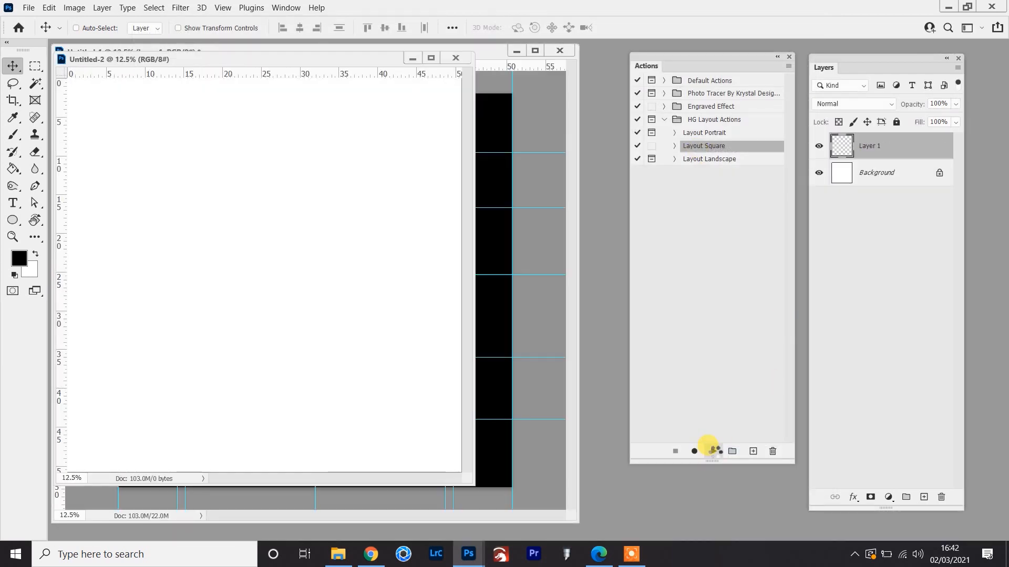
pyautogui.click(713, 450)
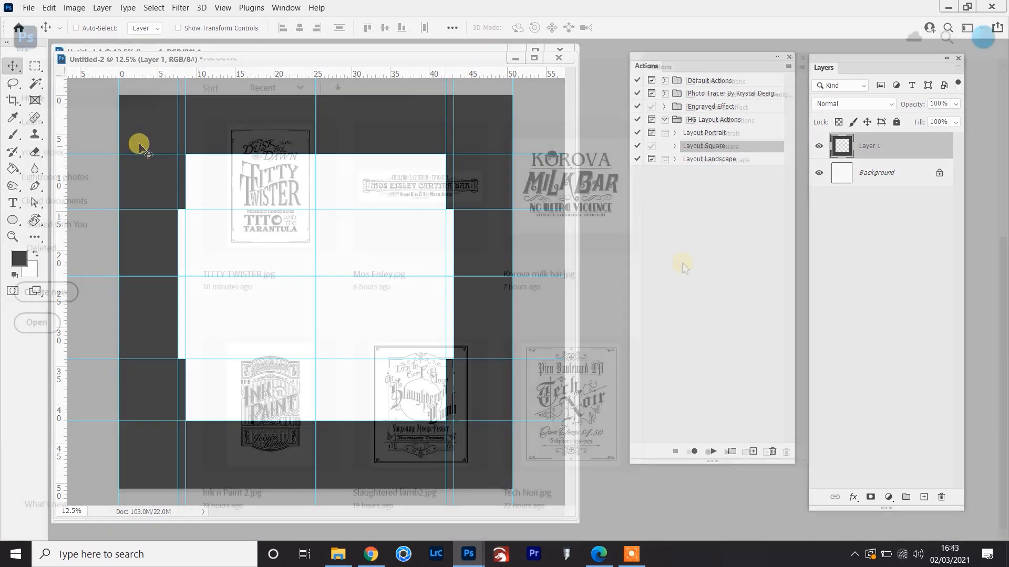
pyautogui.click(559, 57)
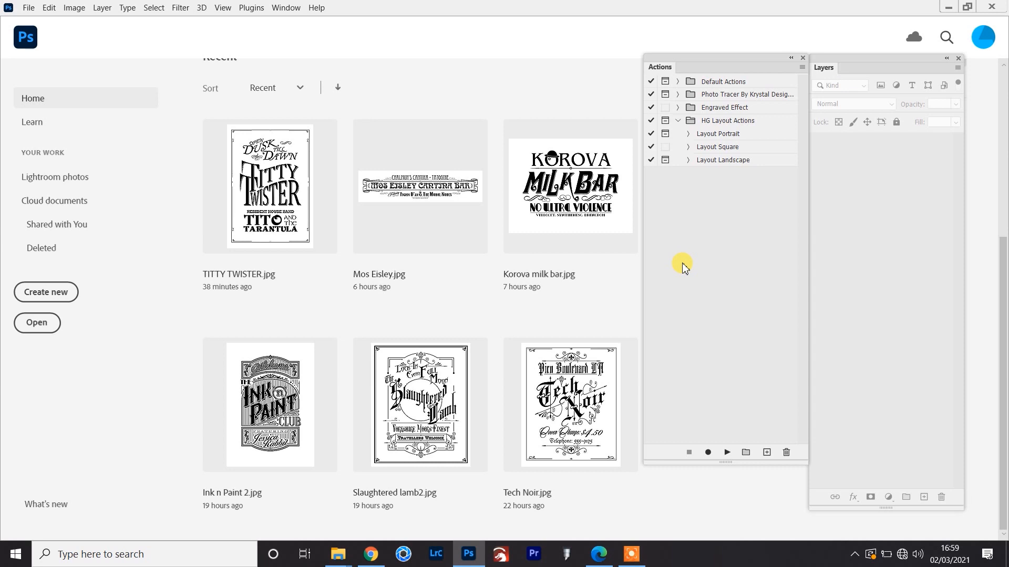
pyautogui.moveTo(54, 45)
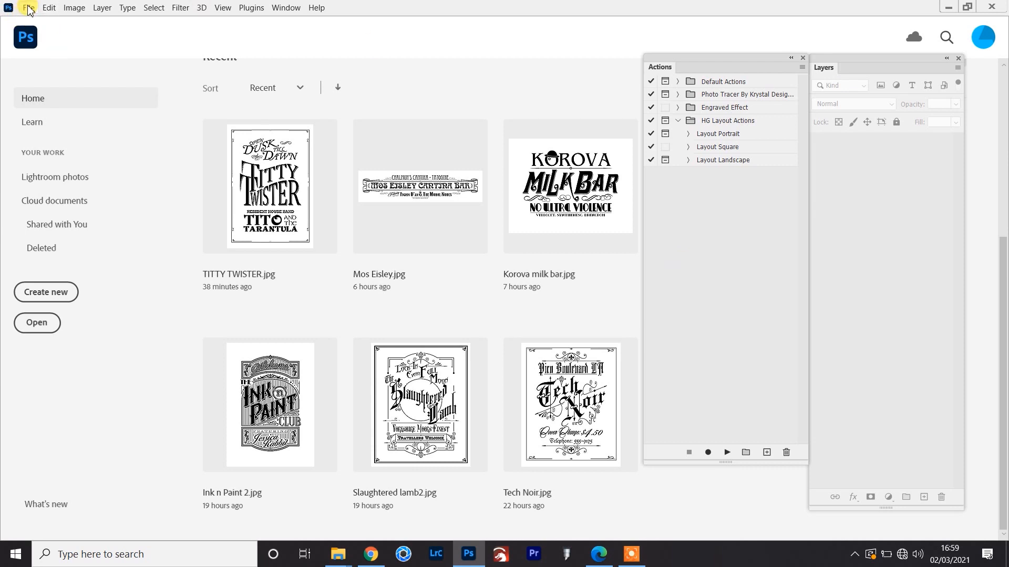
# Create a 20 x 16 inch landscape canvas and play Layout Landscape to its rotate prompt.
pyautogui.click(28, 6)
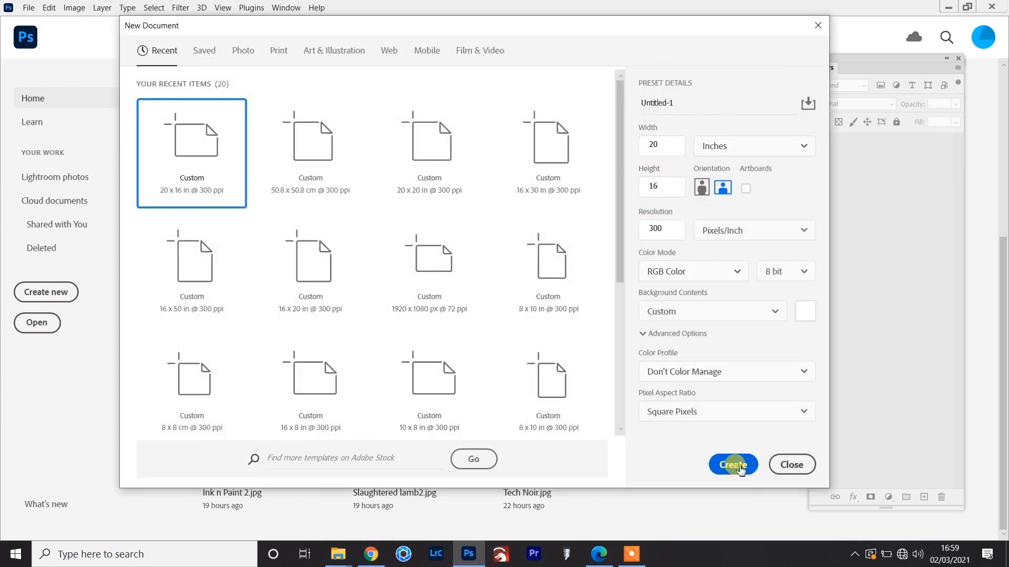
pyautogui.click(731, 464)
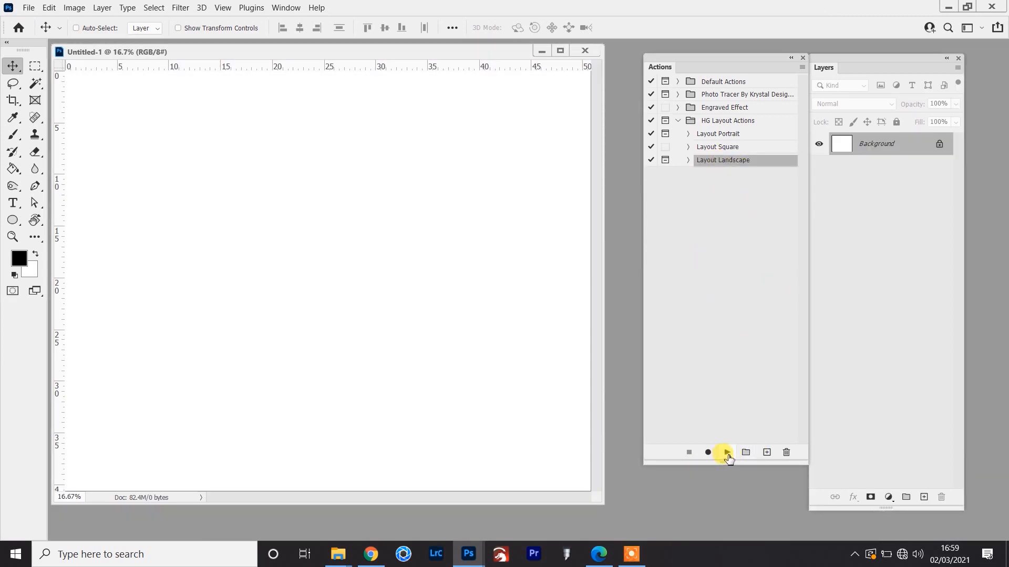
pyautogui.click(724, 452)
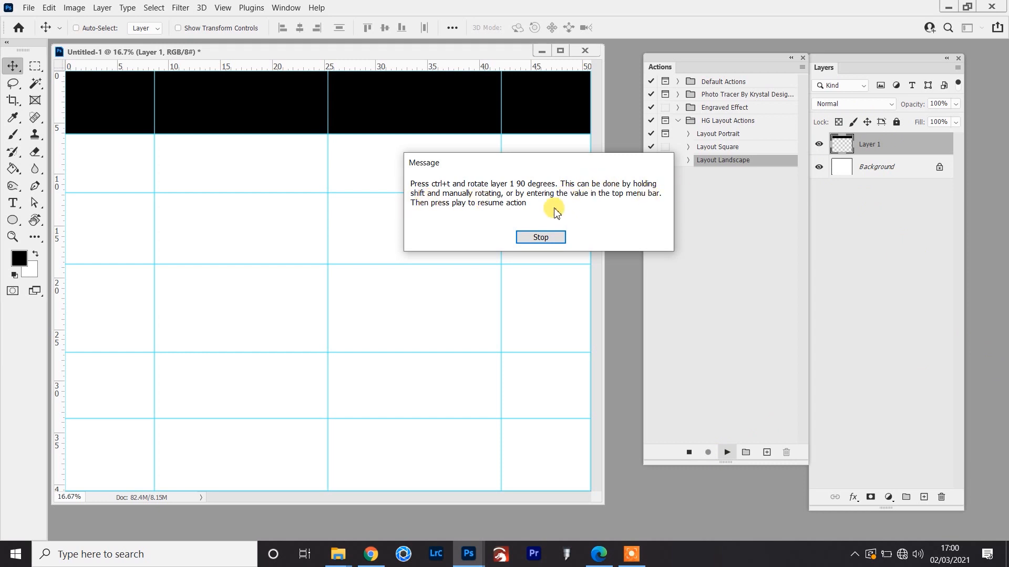
pyautogui.moveTo(637, 205)
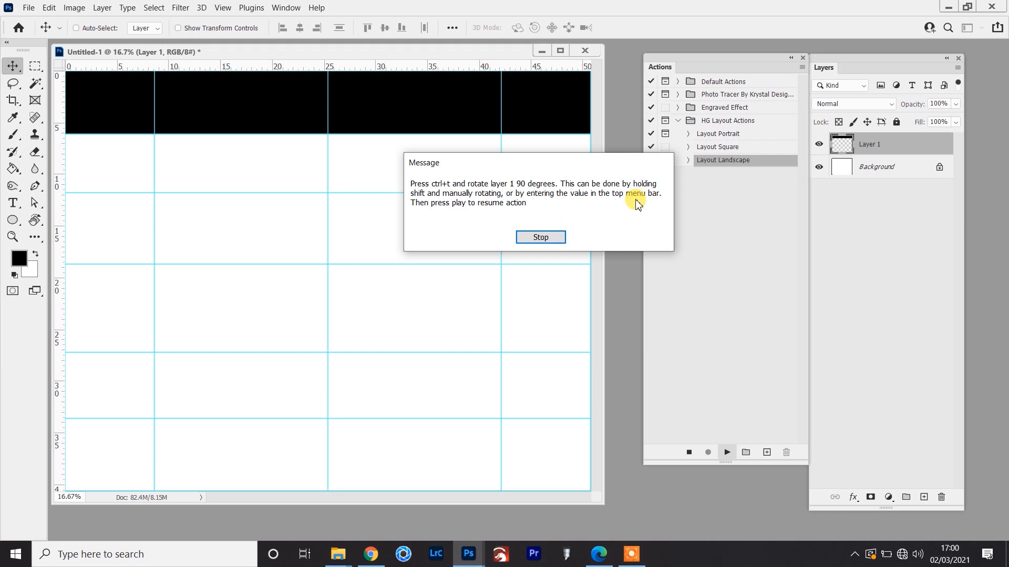
pyautogui.moveTo(607, 196)
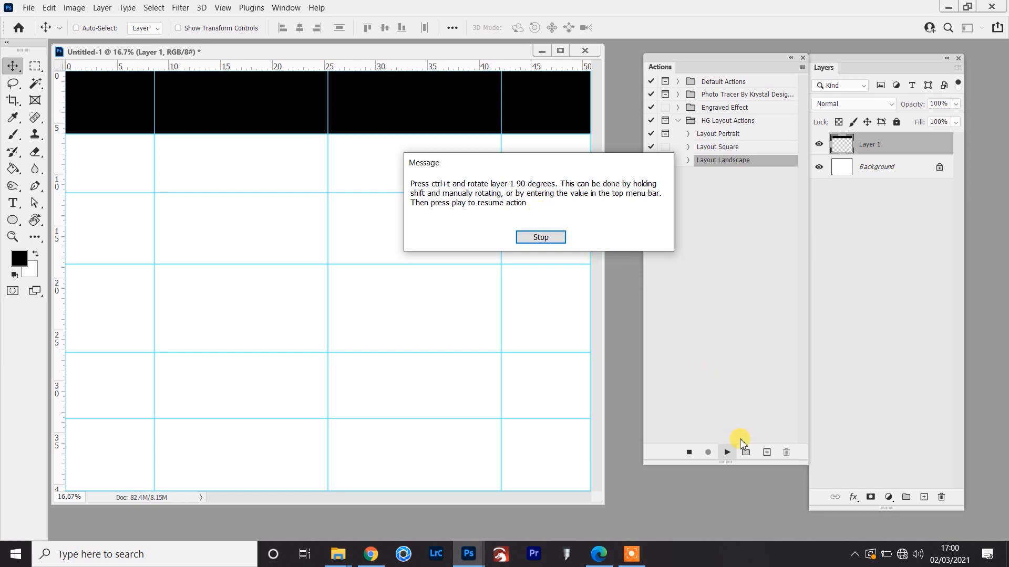
pyautogui.moveTo(554, 264)
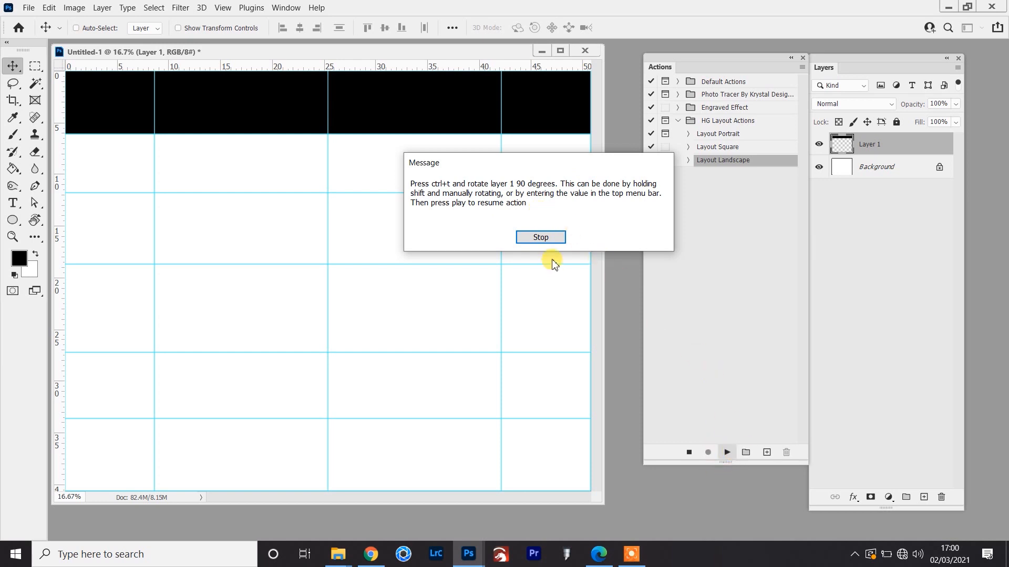
# Rotate the first black bar 90° onto the left edge and resume the action.
pyautogui.click(541, 237)
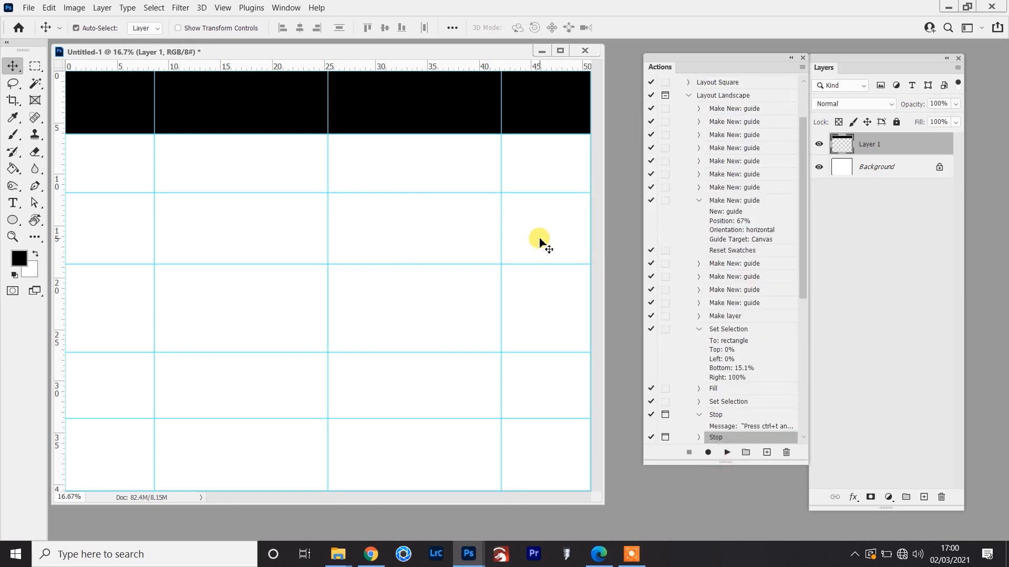
pyautogui.press('ctrl+t')
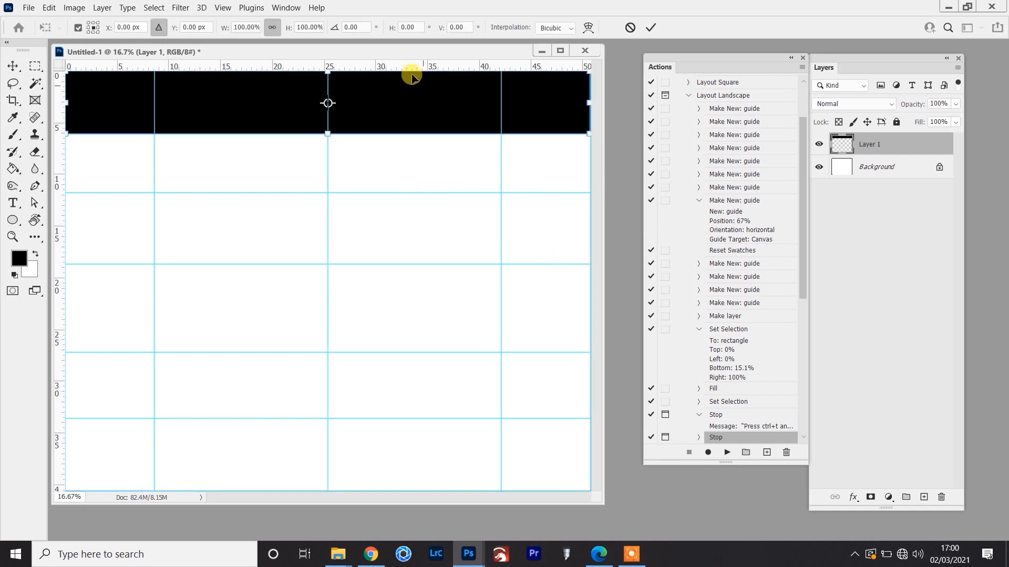
pyautogui.write('90')
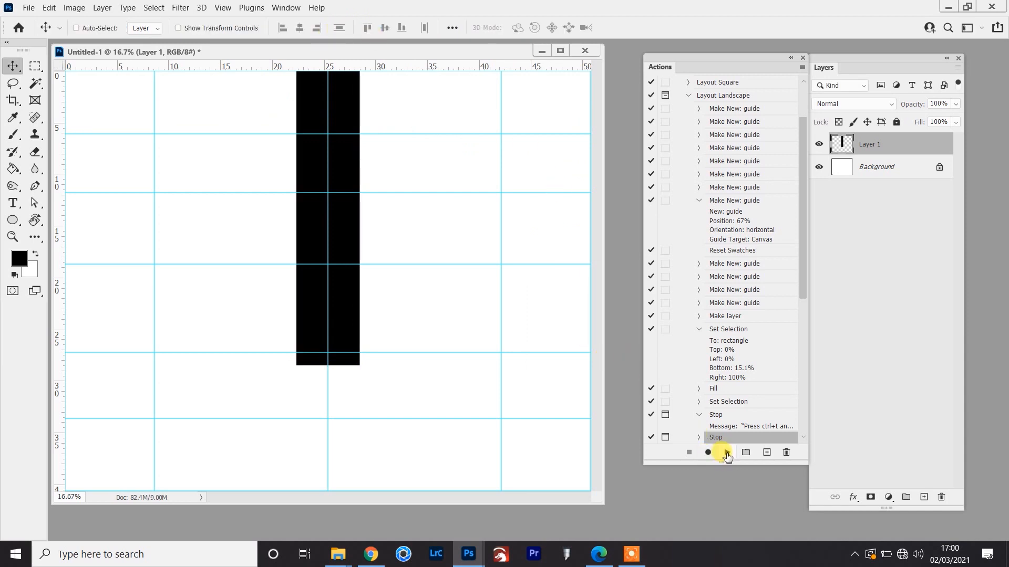
pyautogui.click(726, 453)
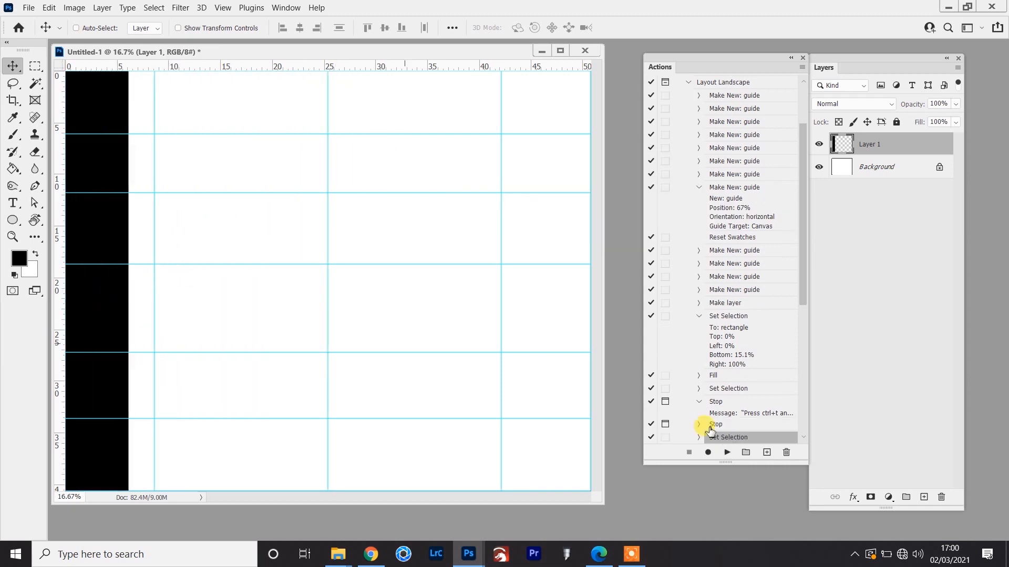
pyautogui.click(726, 453)
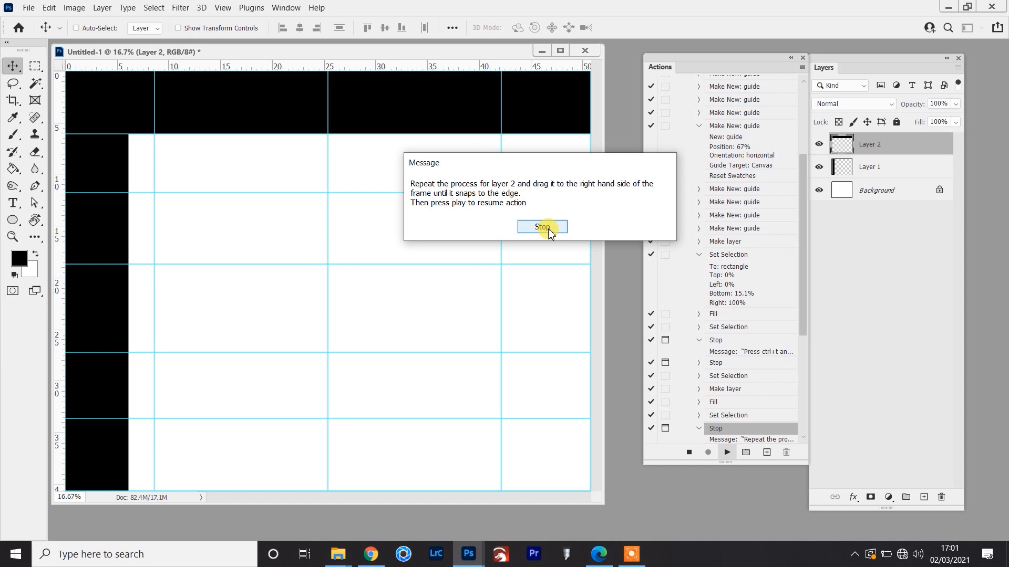
# Drag the rotated second bar to the right edge and resume the action.
pyautogui.click(542, 226)
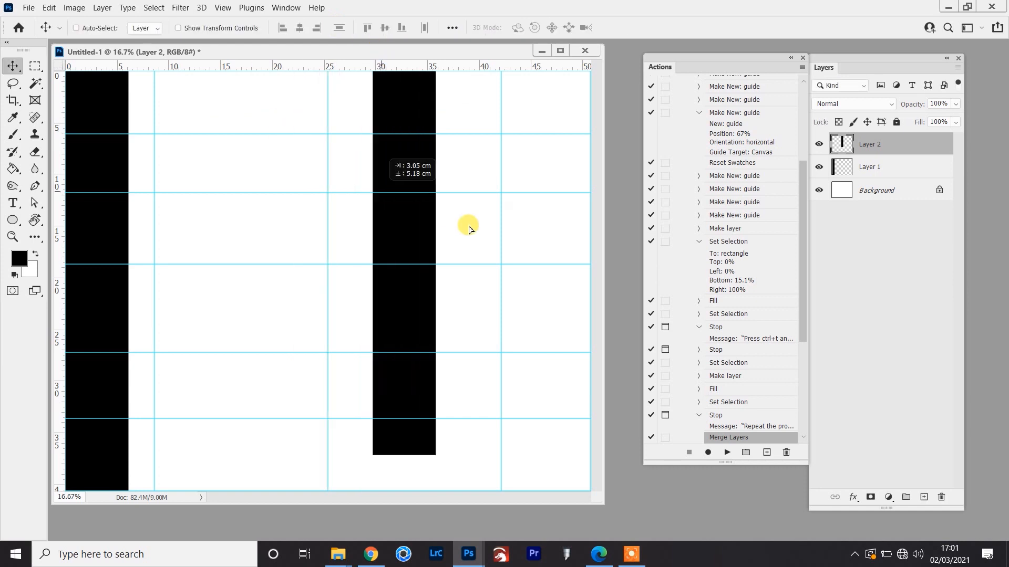
pyautogui.moveTo(404, 229); pyautogui.dragTo(534, 258)
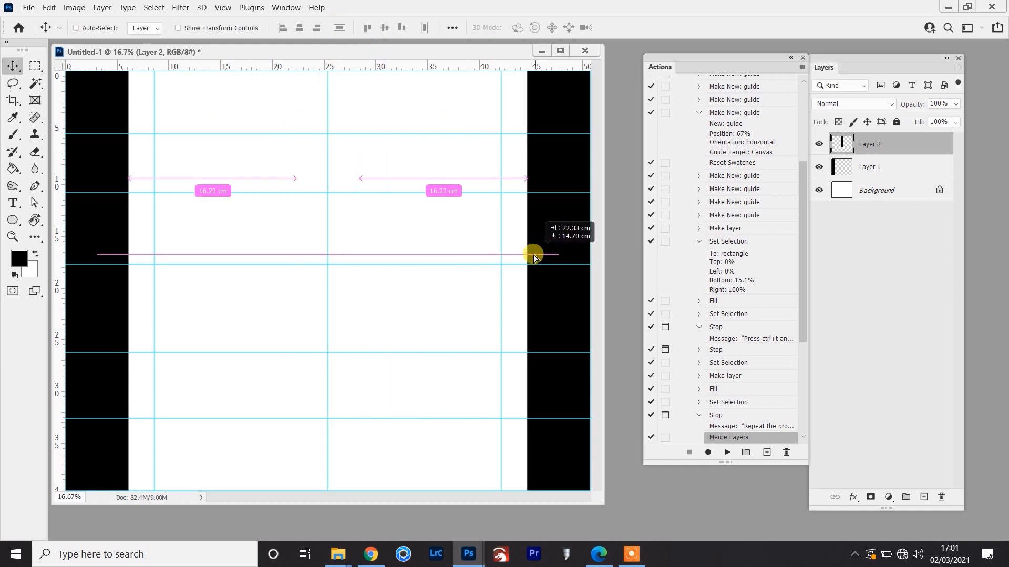
pyautogui.click(725, 452)
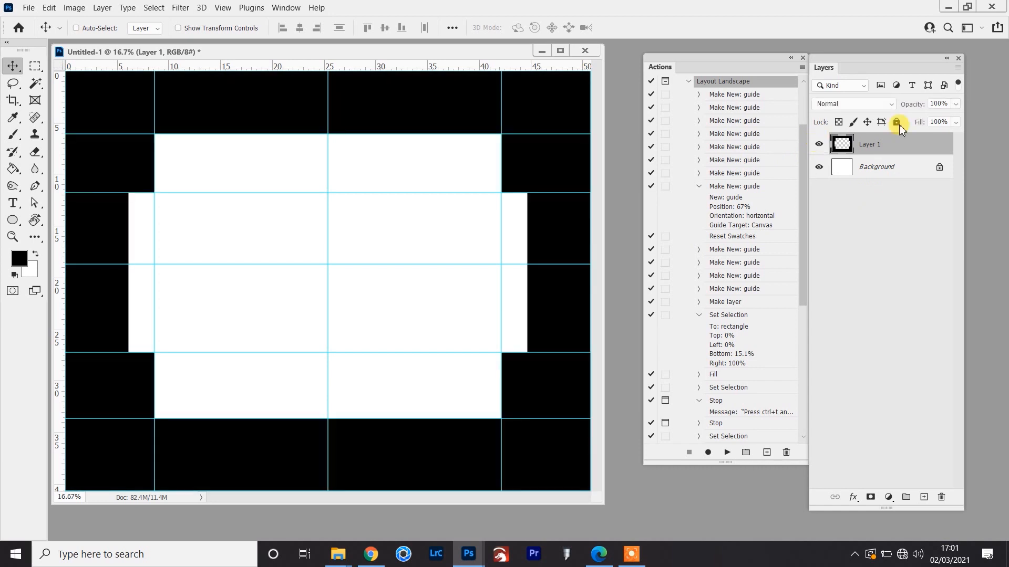
pyautogui.moveTo(958, 106)
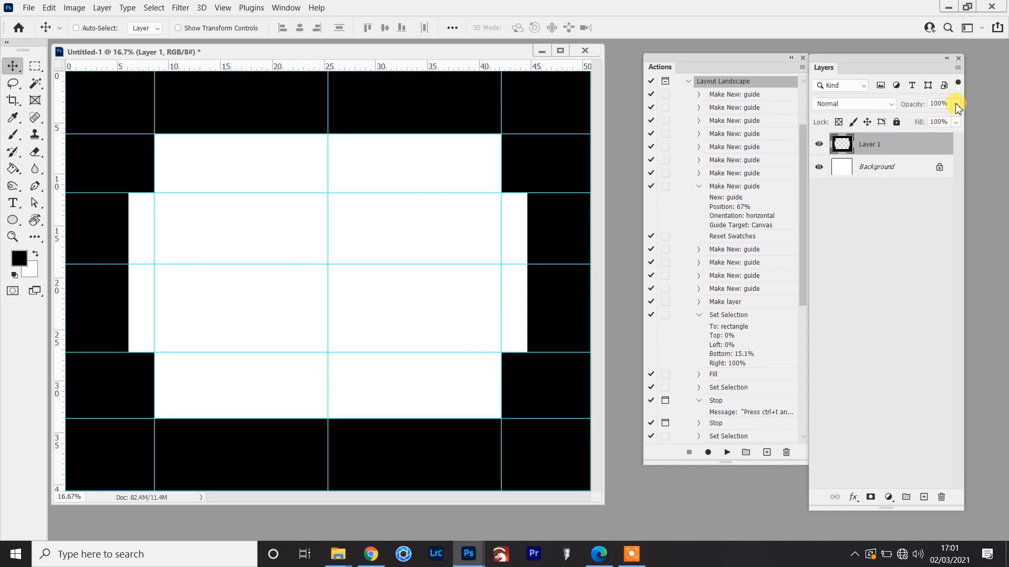
pyautogui.moveTo(957, 105)
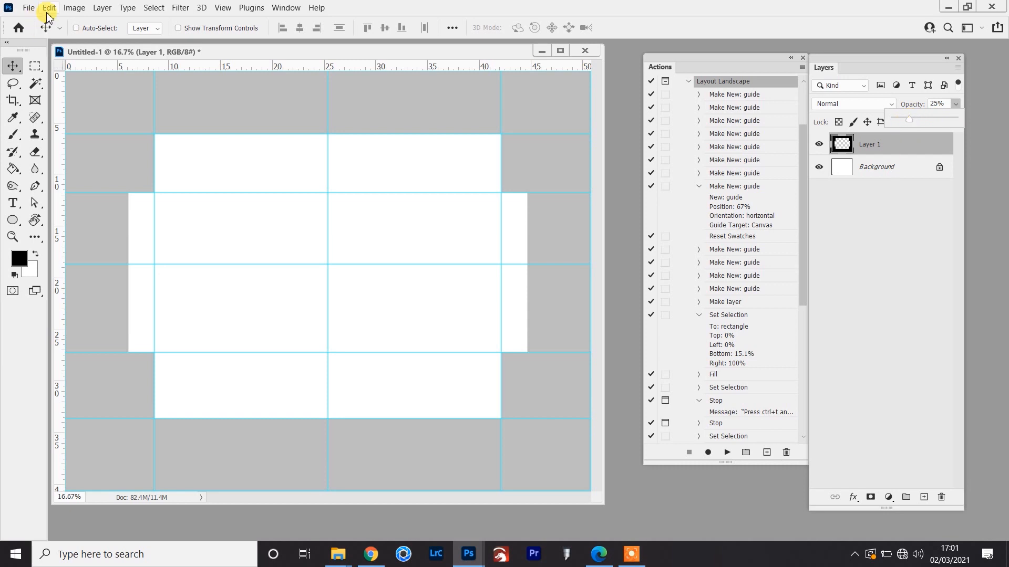
# Lower Layer 1's black border frame to 25% opacity.
pyautogui.click(29, 7)
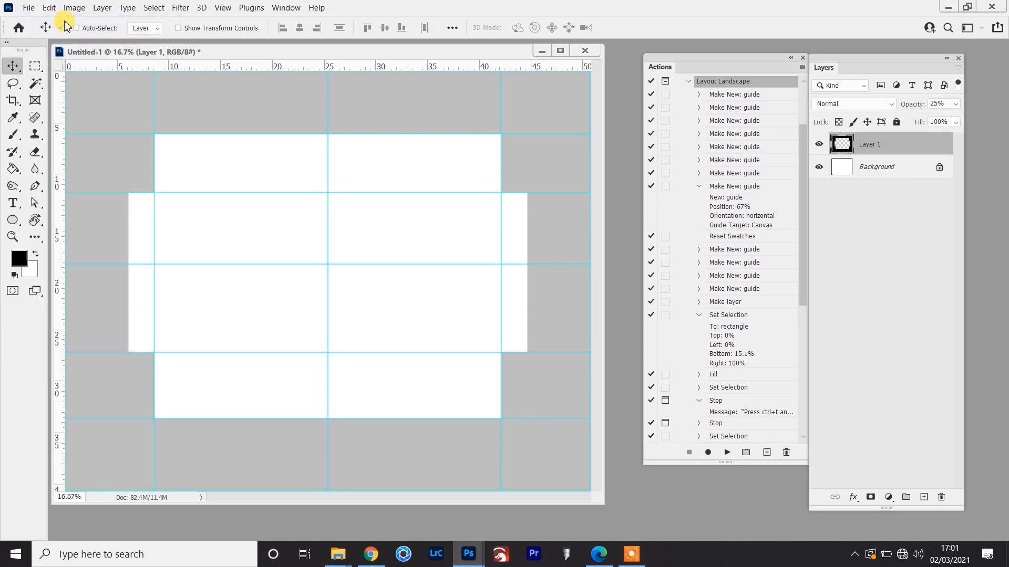
# Create a new 20 x 16 in, 300 ppi document in portrait orientation.
pyautogui.click(29, 8)
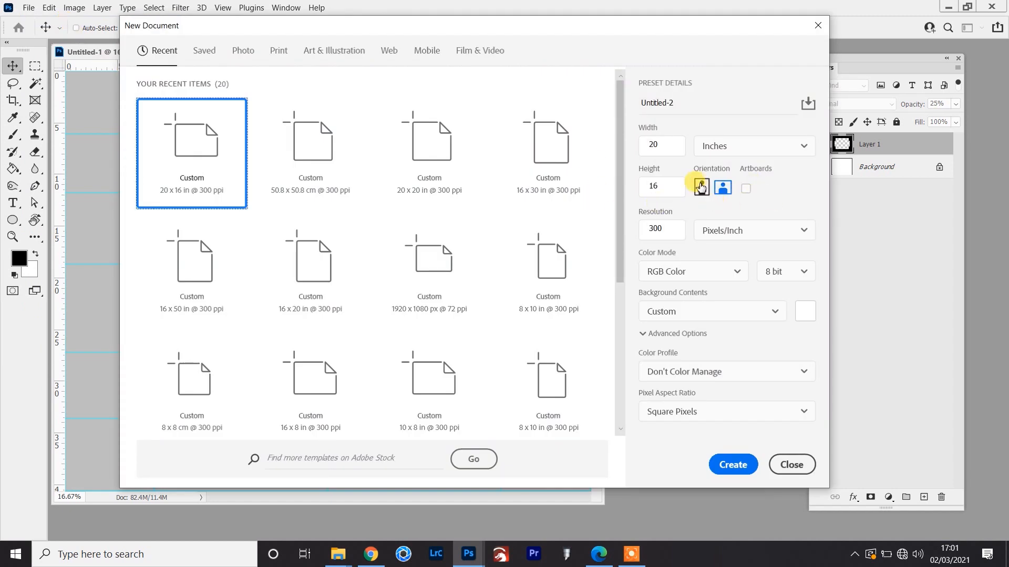
pyautogui.click(732, 464)
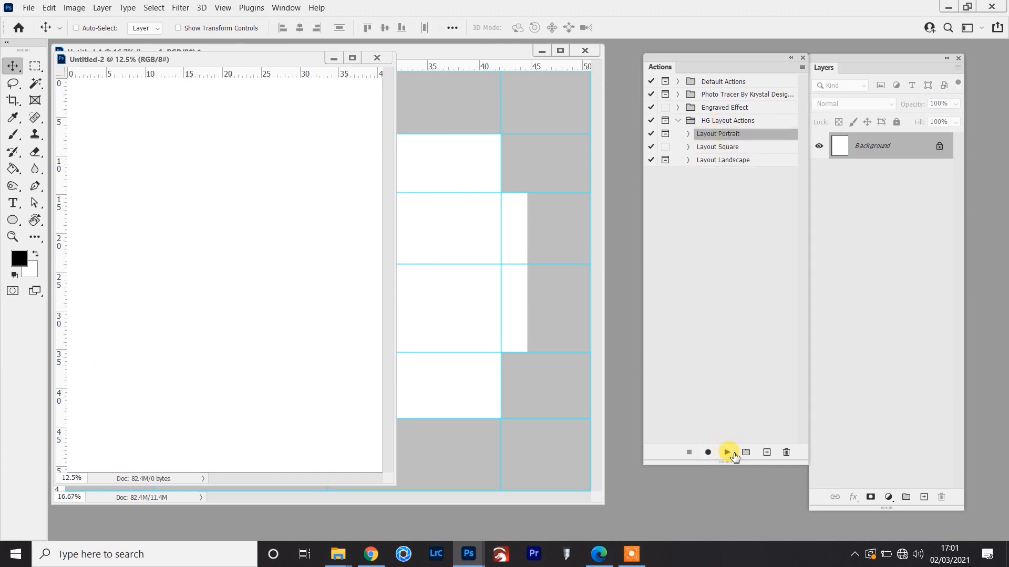
# Play Layout Portrait, dismiss its rotate and drag-to-top messages, then resume the action.
pyautogui.click(725, 452)
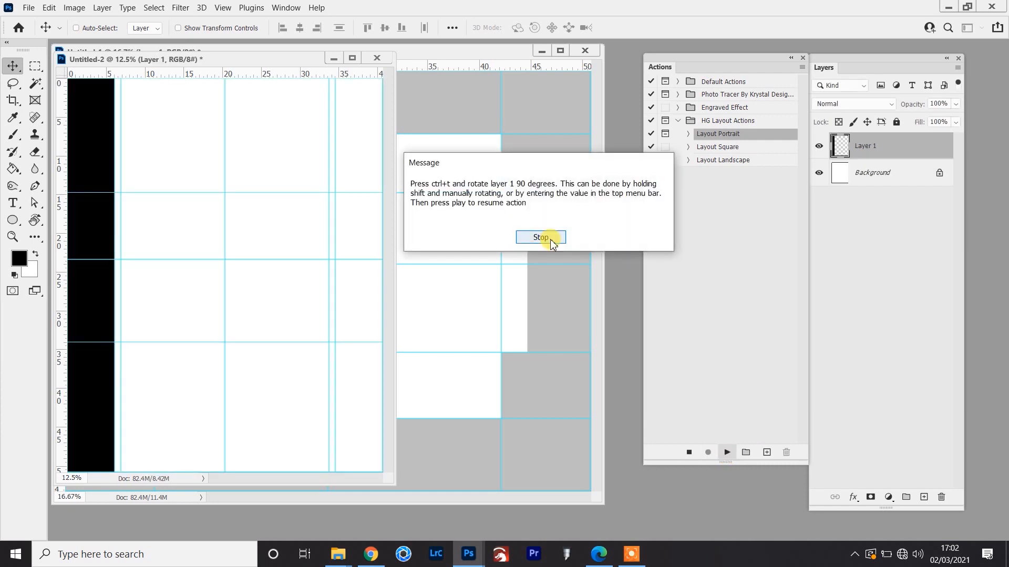
pyautogui.click(540, 237)
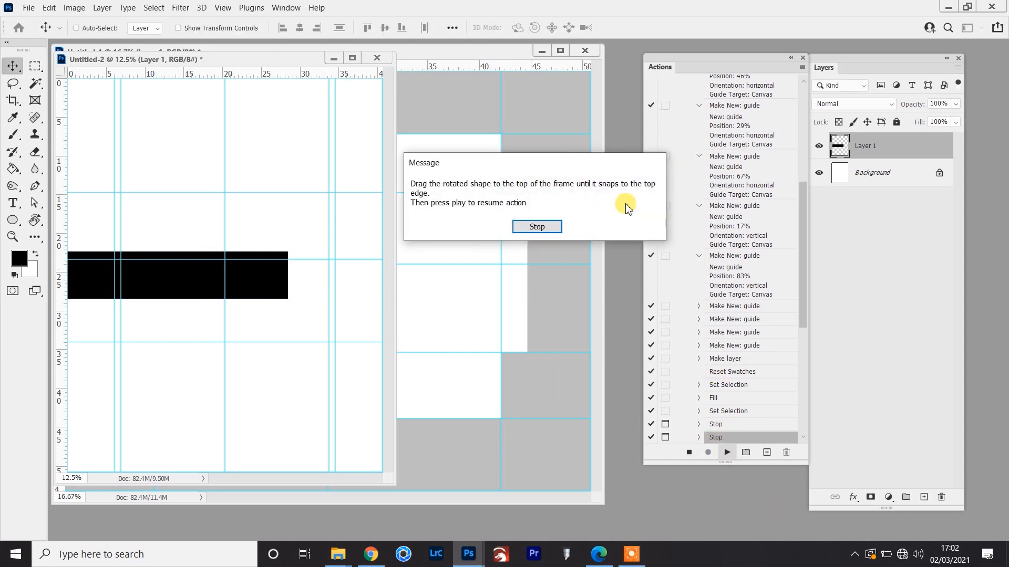
pyautogui.click(536, 227)
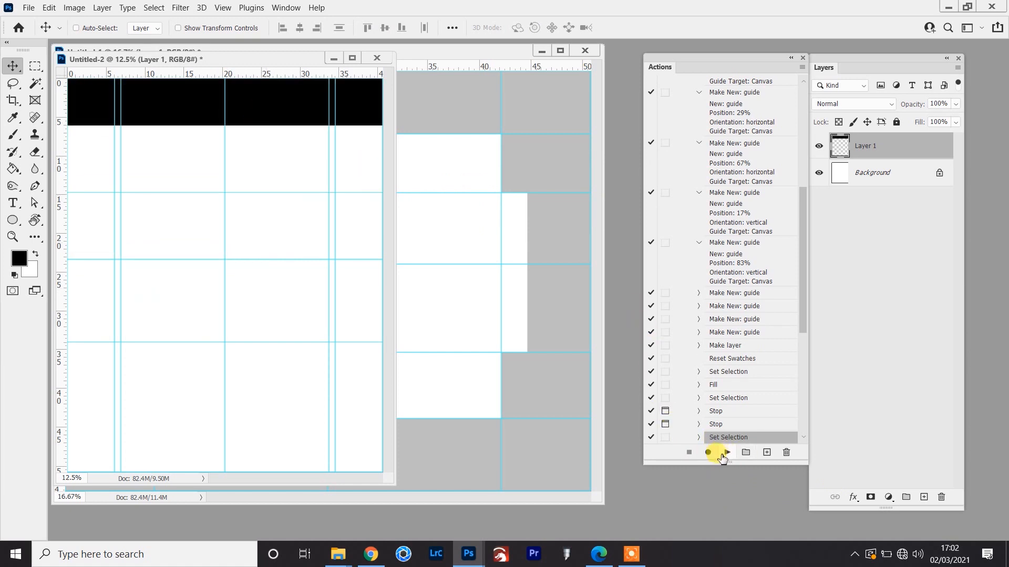
pyautogui.click(726, 452)
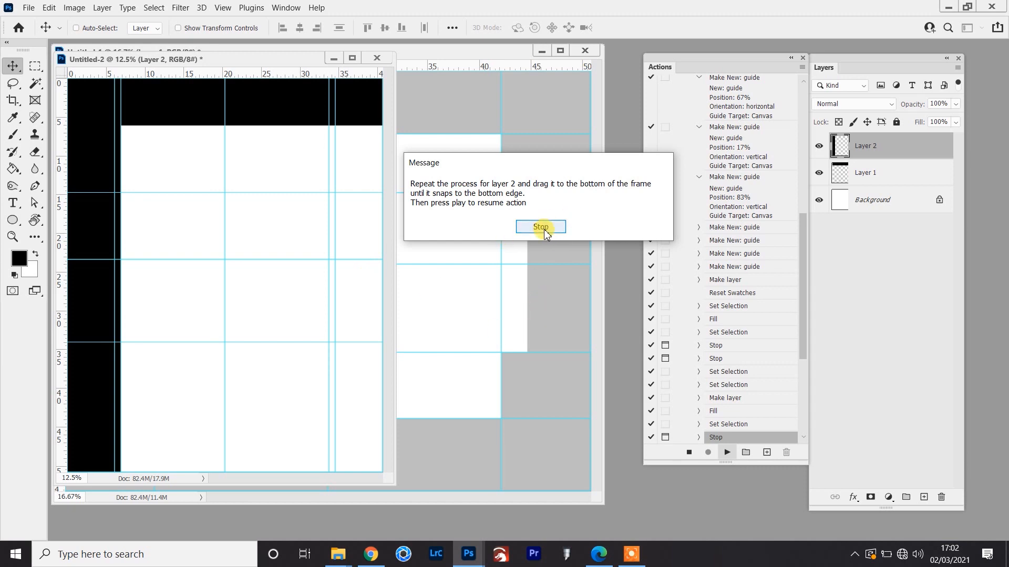
# Dismiss the action's instructions for positioning the second black bar on Layer 2.
pyautogui.click(540, 227)
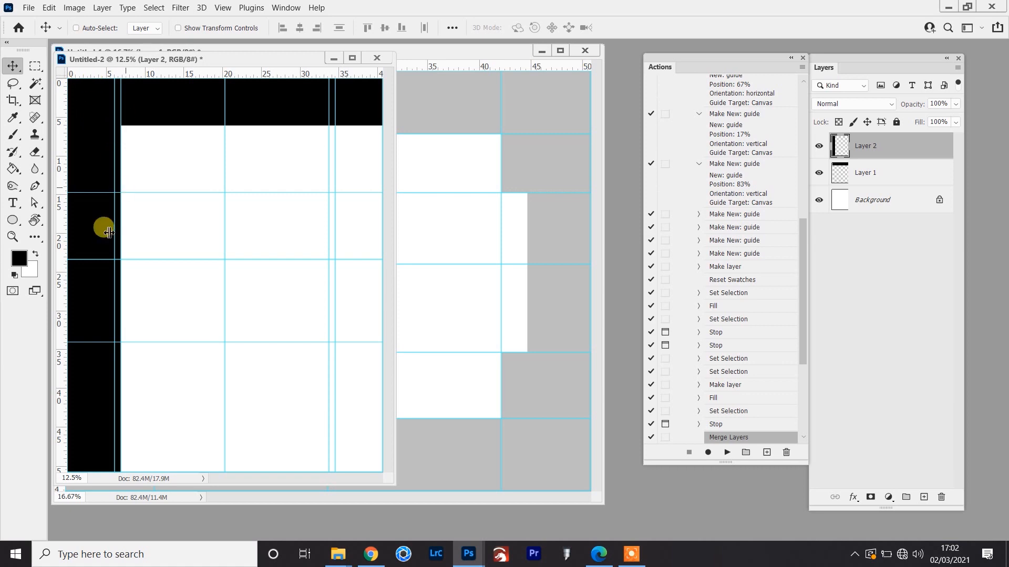
pyautogui.moveTo(103, 174)
pyautogui.write('90')
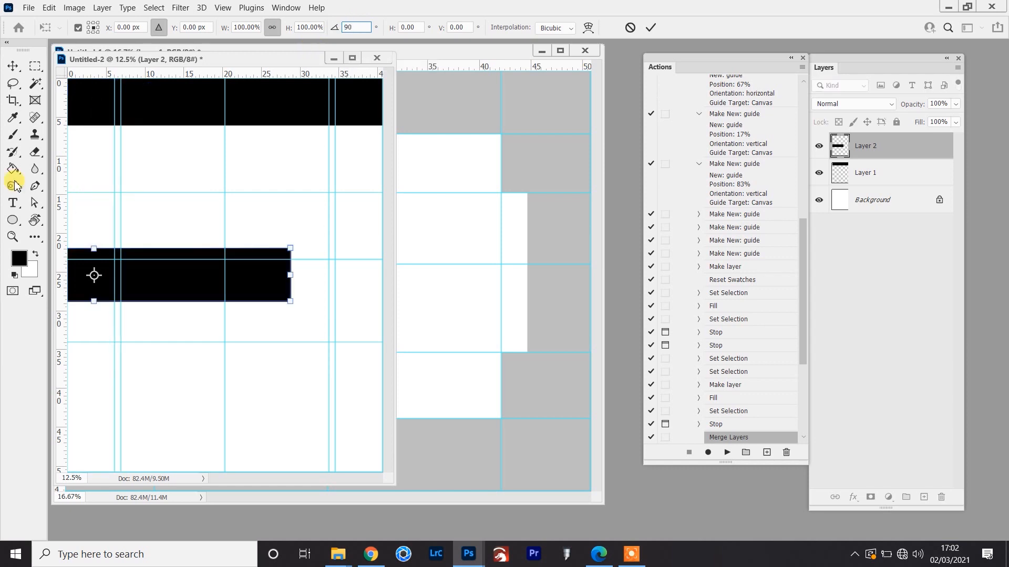
pyautogui.moveTo(127, 284)
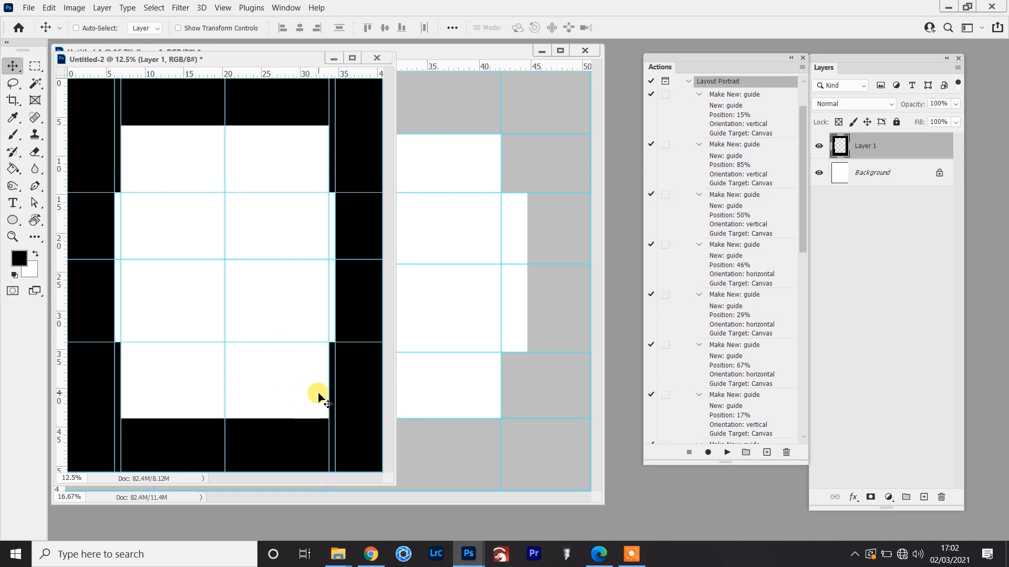
pyautogui.moveTo(424, 303)
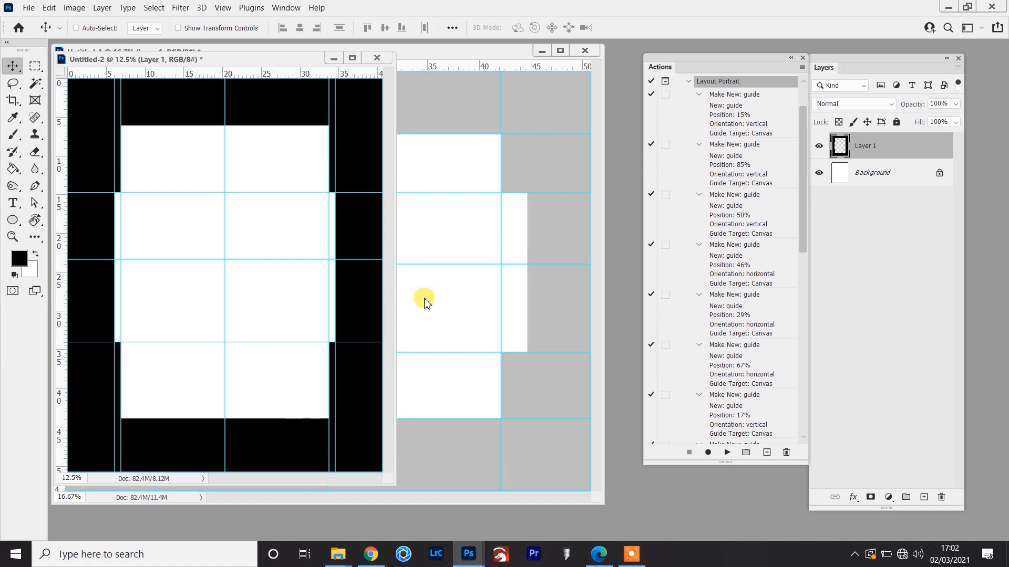
pyautogui.moveTo(424, 306)
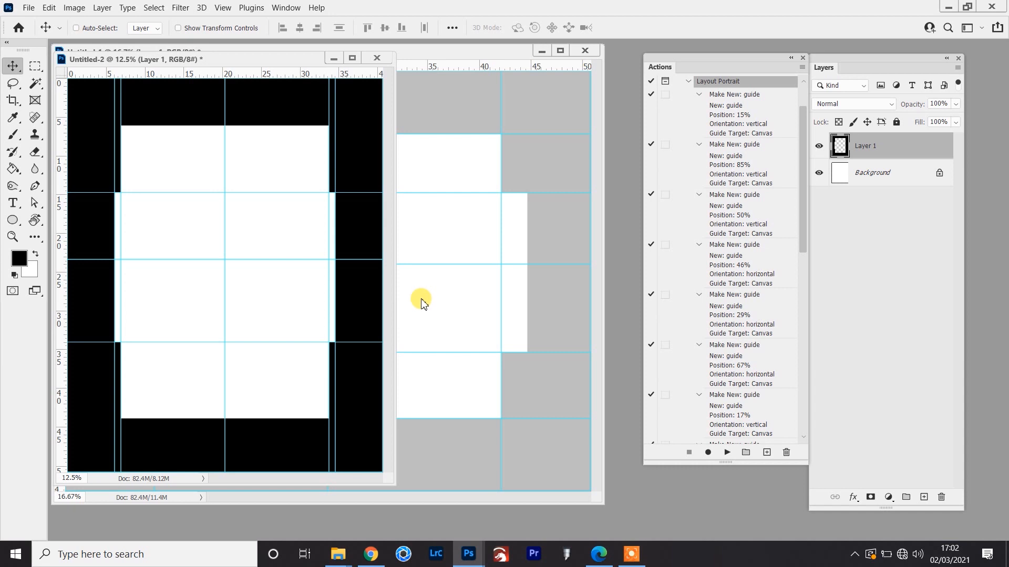
pyautogui.moveTo(424, 307)
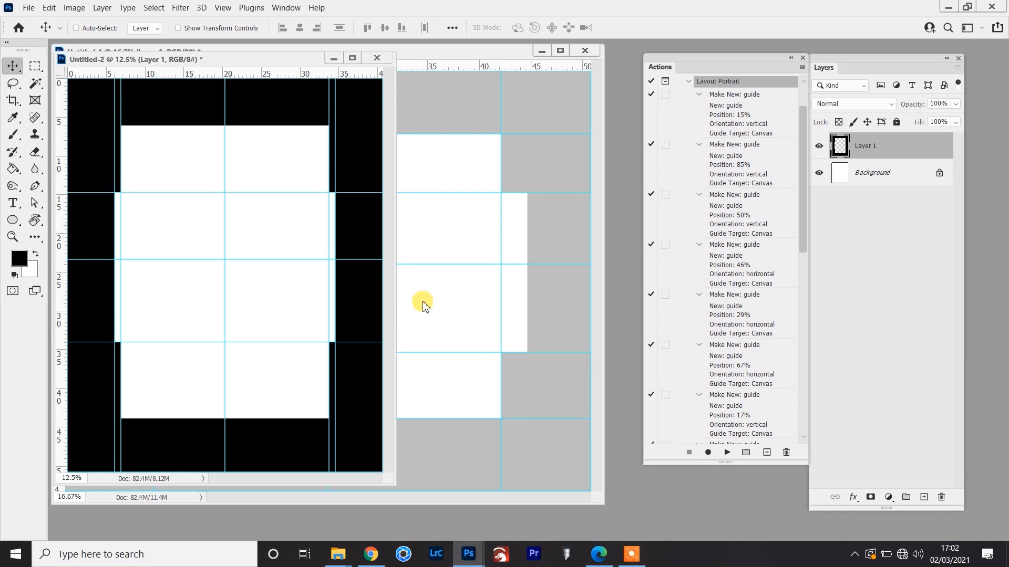
pyautogui.moveTo(459, 323)
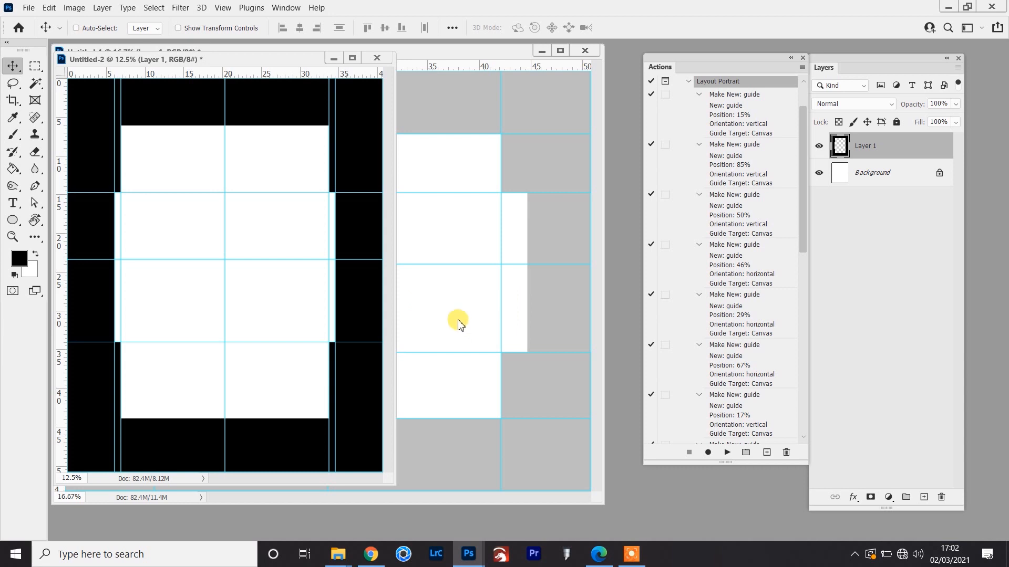